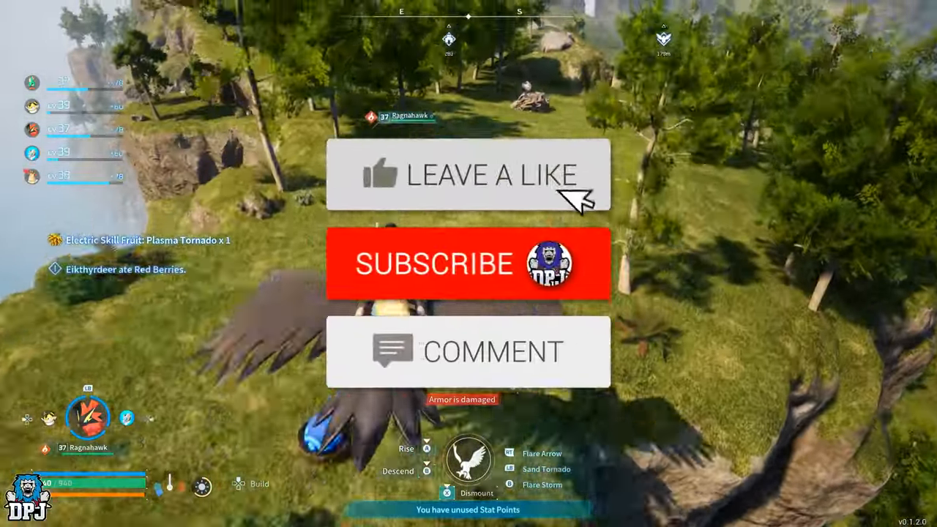
click(469, 263)
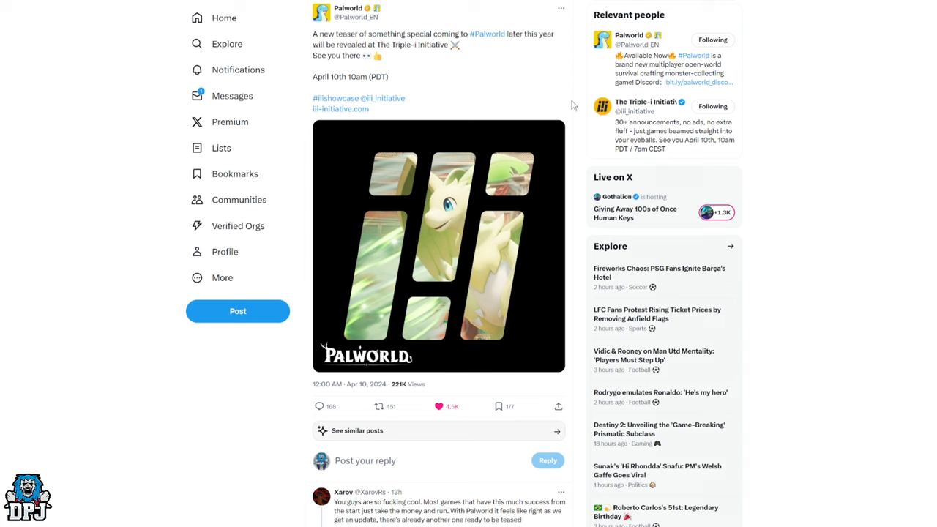
mouse_move(405, 184)
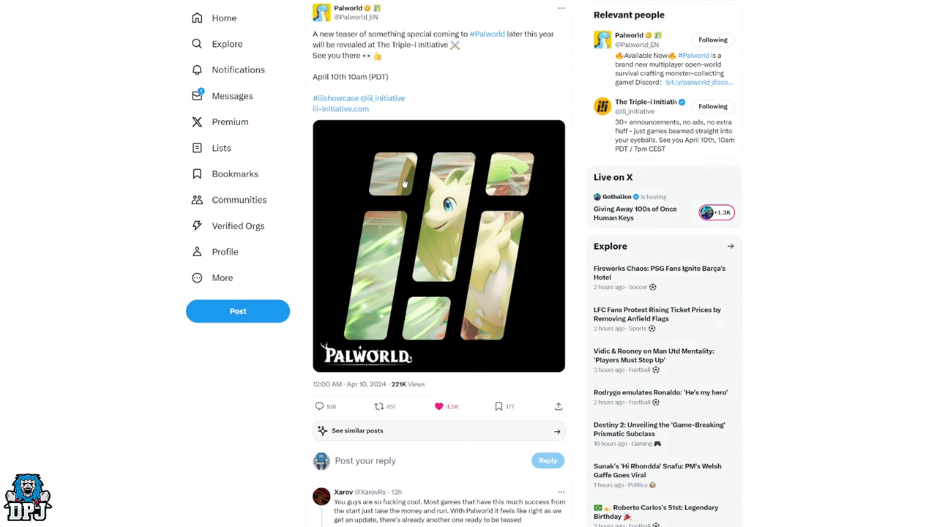
click(439, 246)
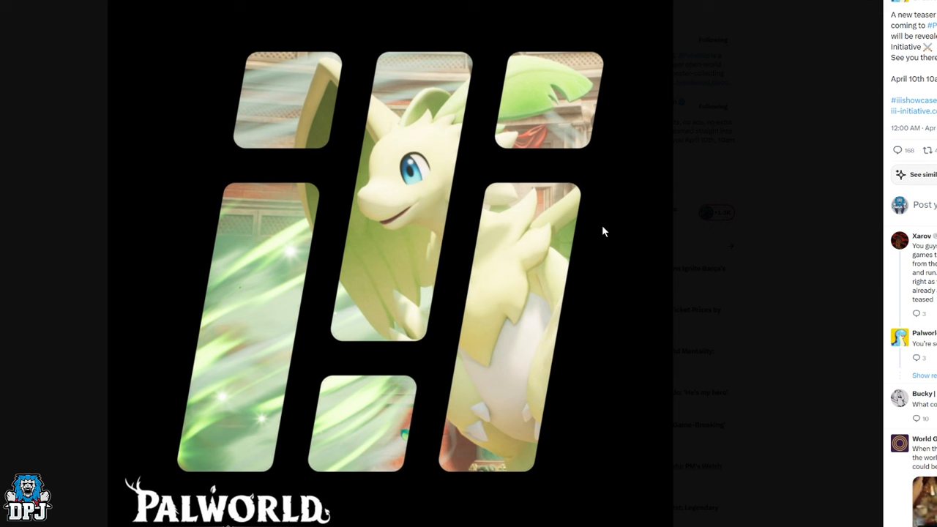
mouse_move(439, 196)
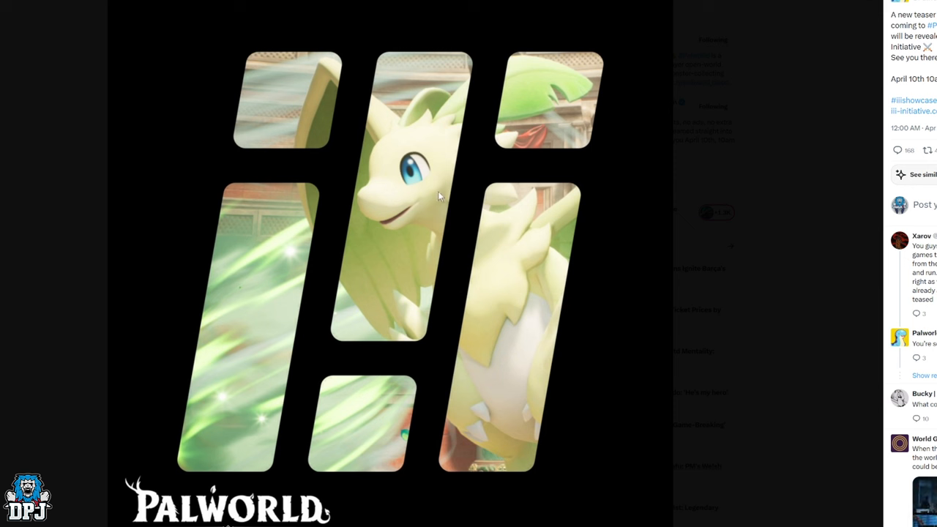
mouse_move(422, 144)
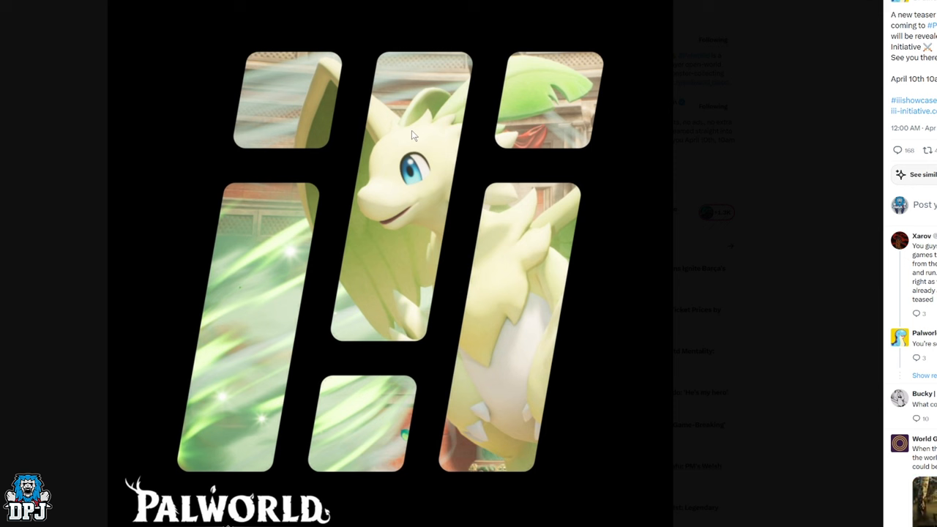
mouse_move(408, 149)
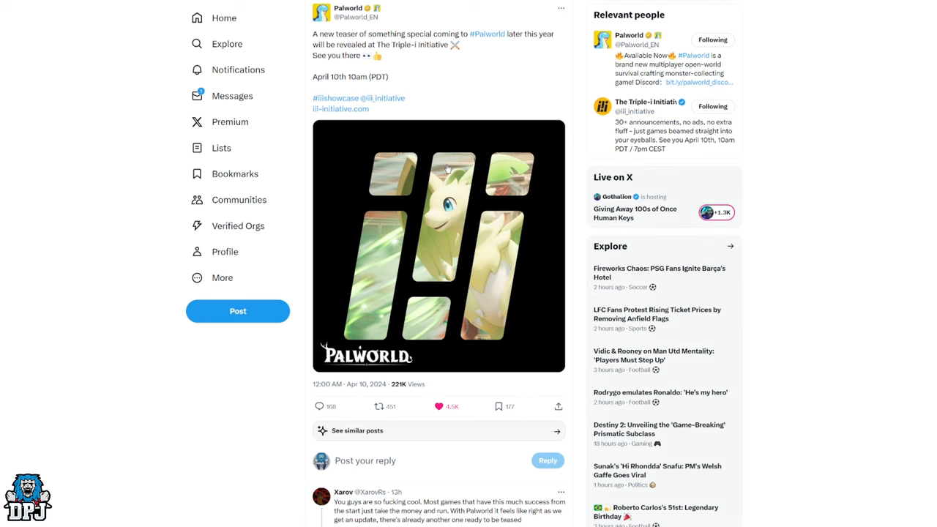
mouse_move(521, 155)
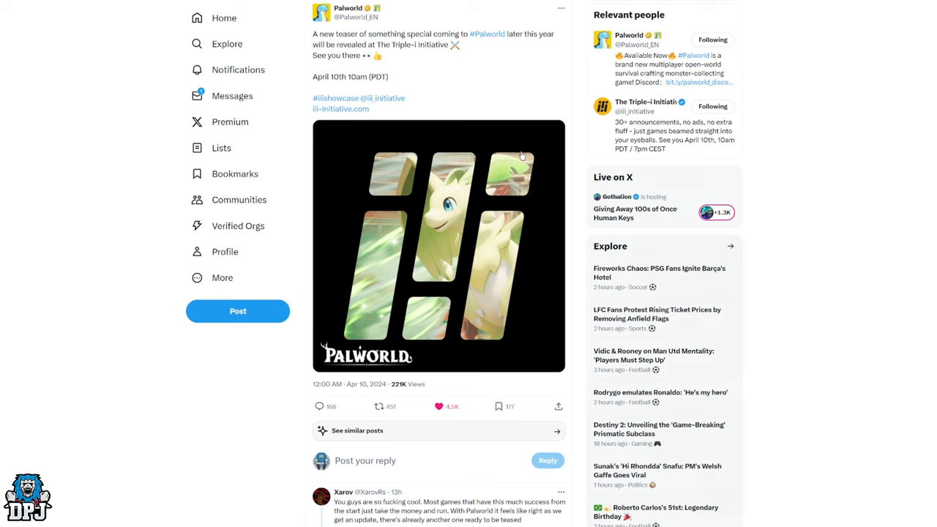
mouse_move(480, 183)
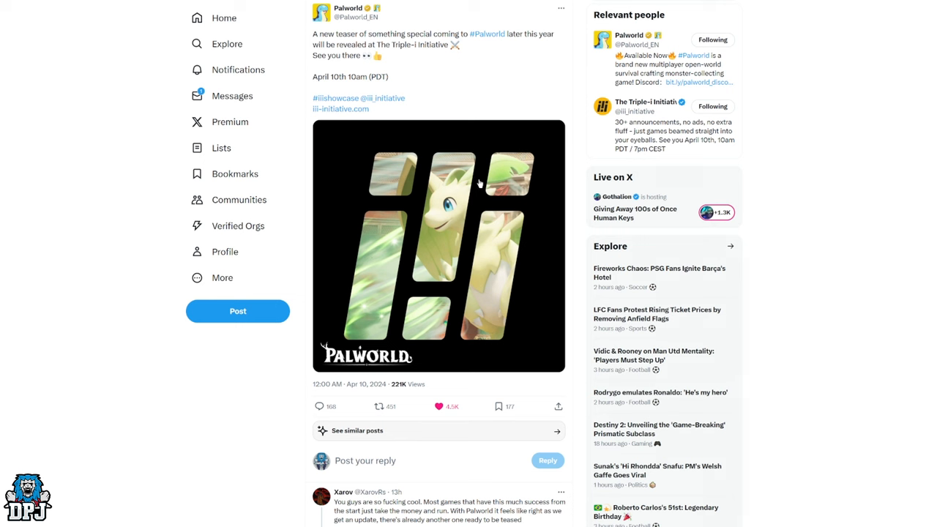
mouse_move(403, 161)
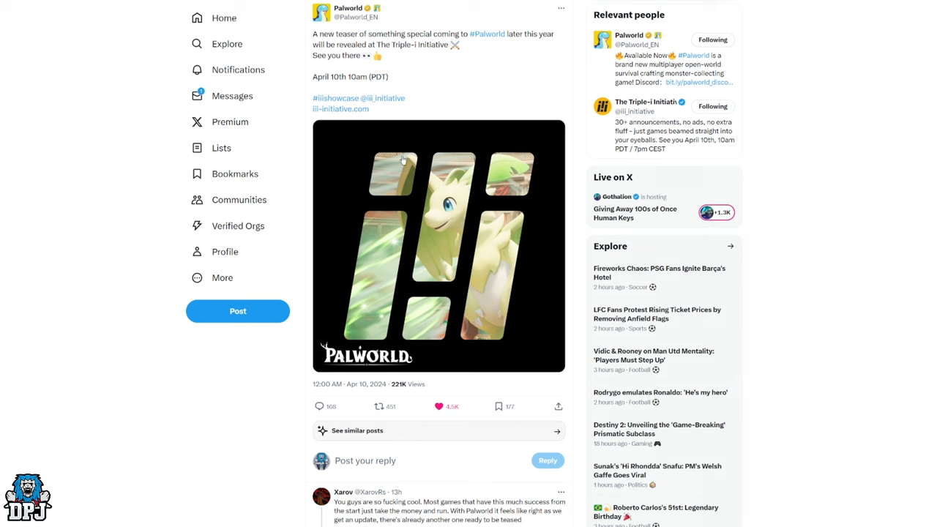
mouse_move(424, 166)
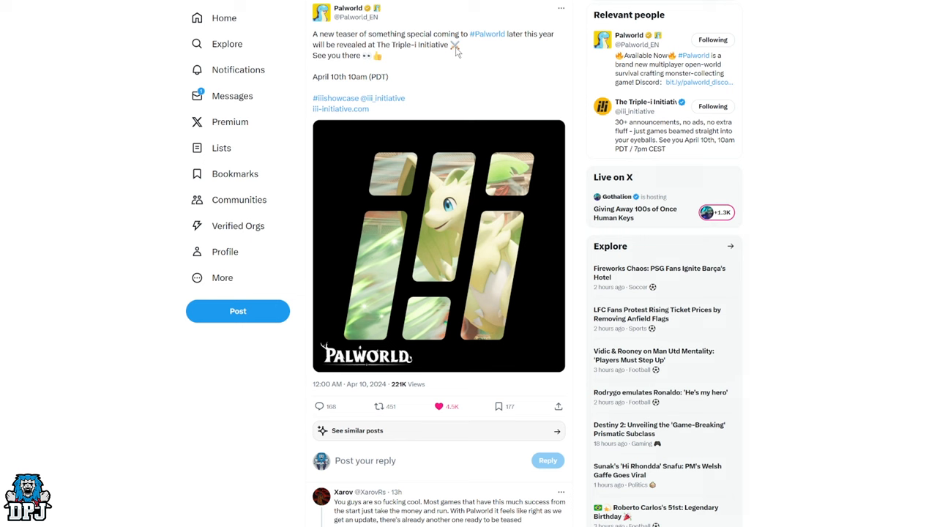
mouse_move(454, 52)
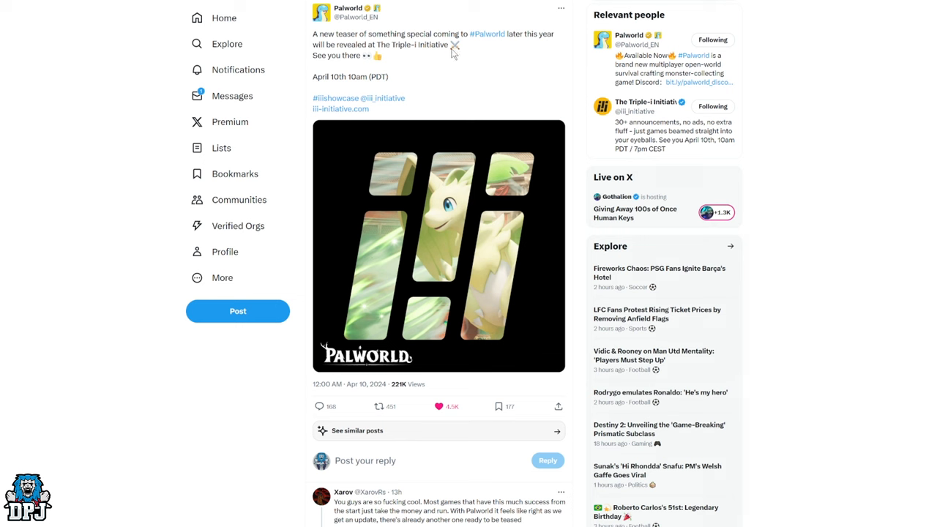
mouse_move(454, 56)
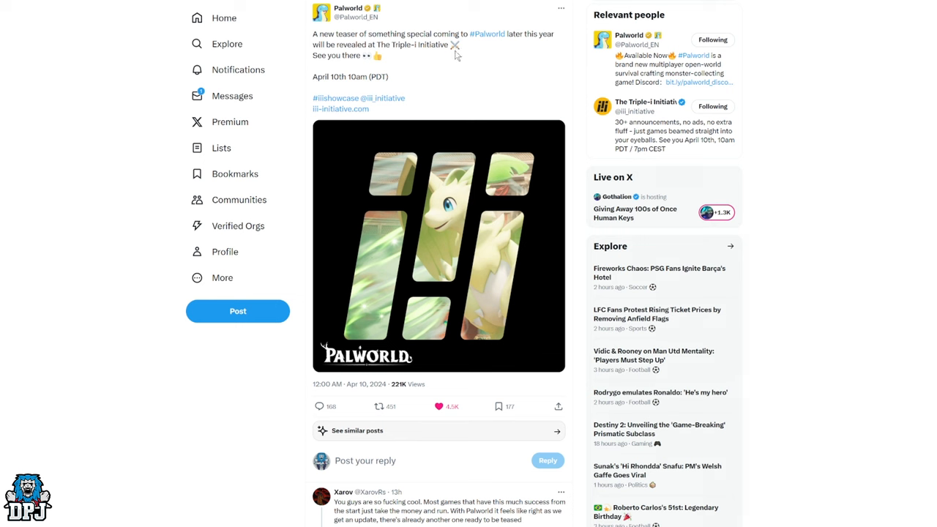
mouse_move(452, 205)
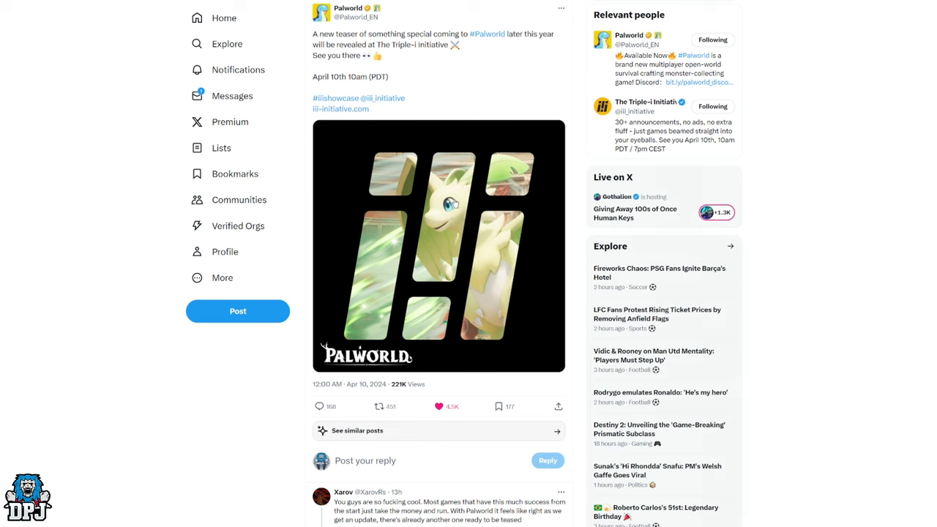
mouse_move(571, 97)
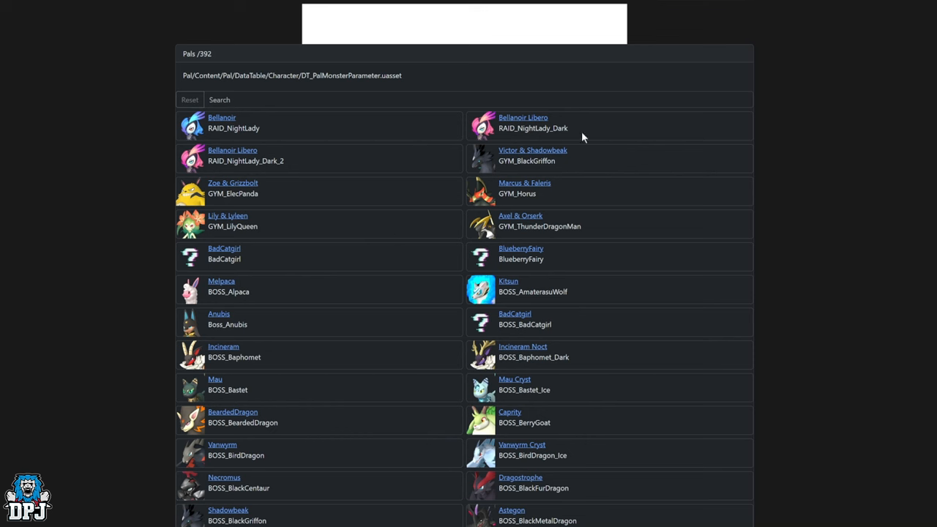
mouse_move(847, 206)
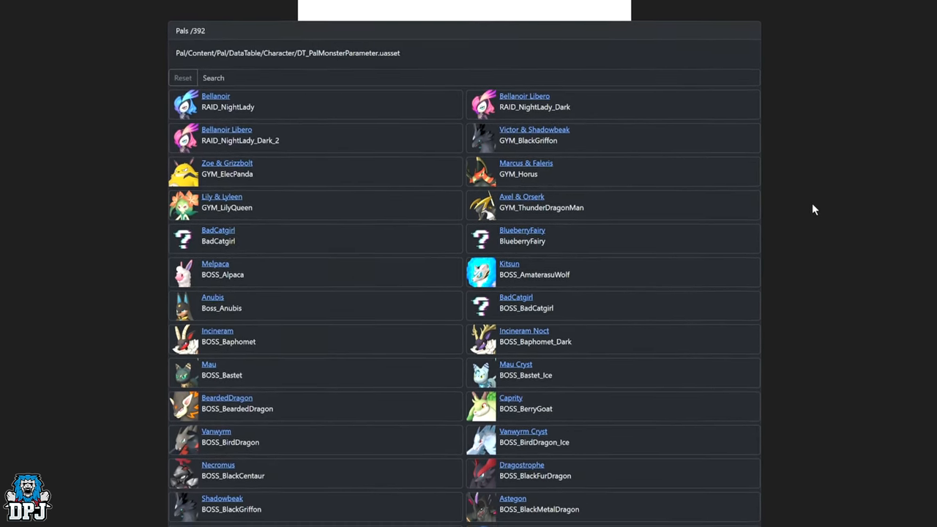
- Scroll the Pals list past the Bellanoir raid variants to the gym and boss entries like Anubis
scroll(down, 3)
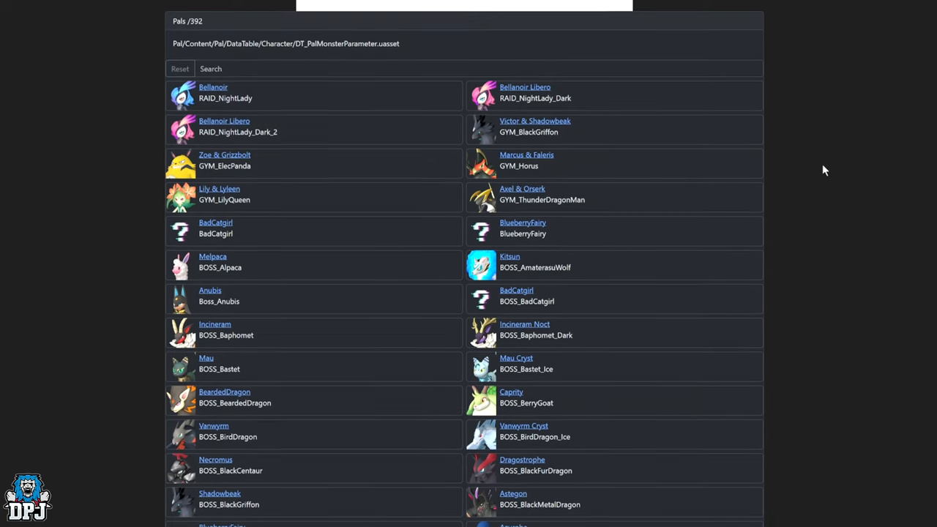
scroll(down, 3)
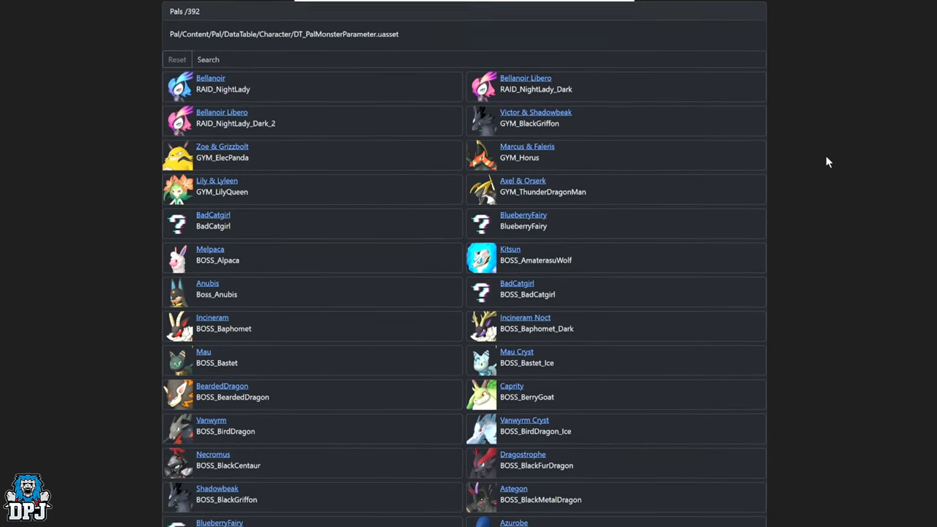
scroll(down, 3)
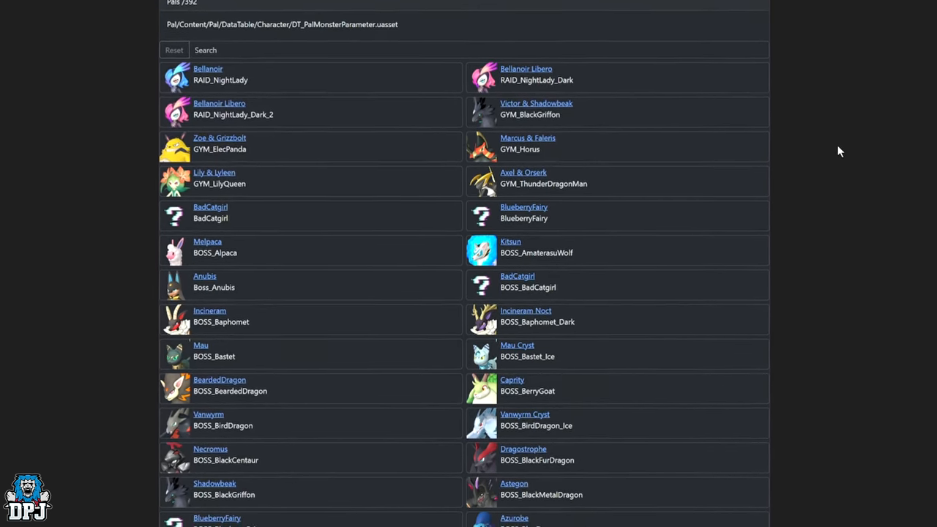
scroll(down, 3)
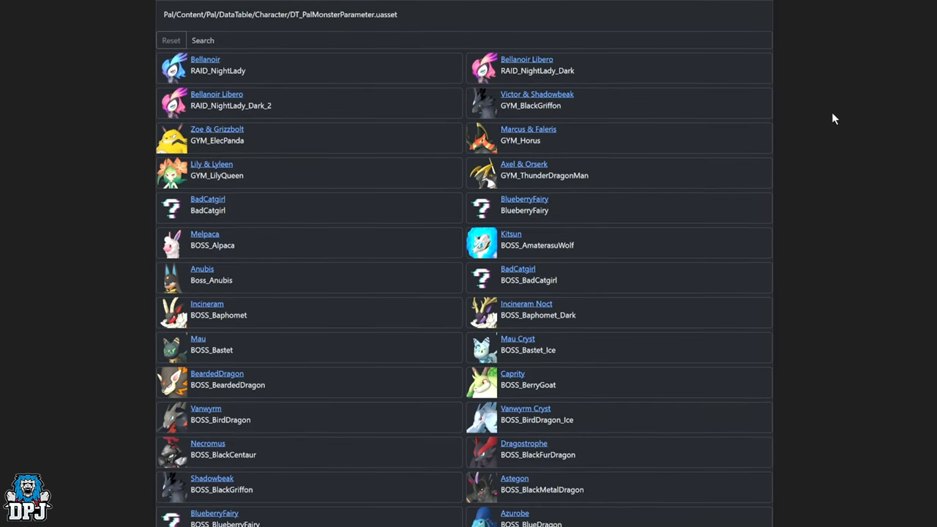
scroll(down, 3)
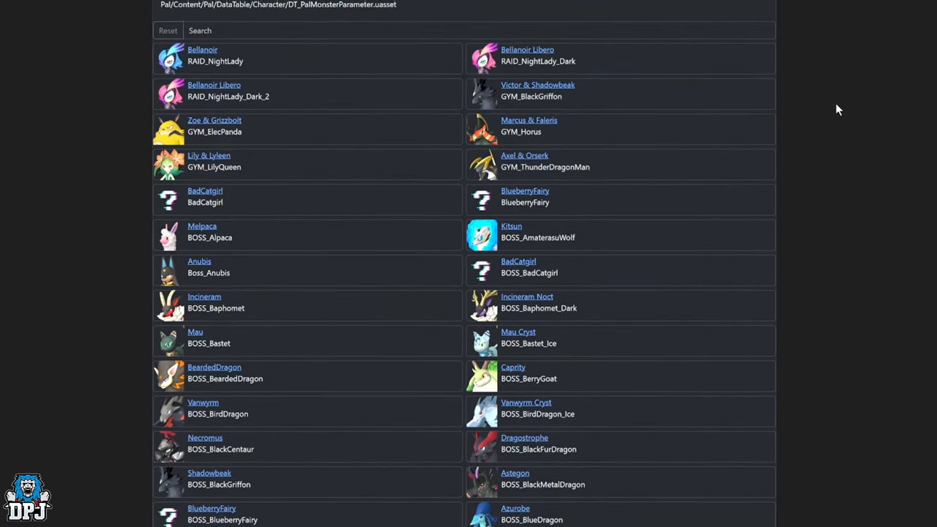
scroll(down, 3)
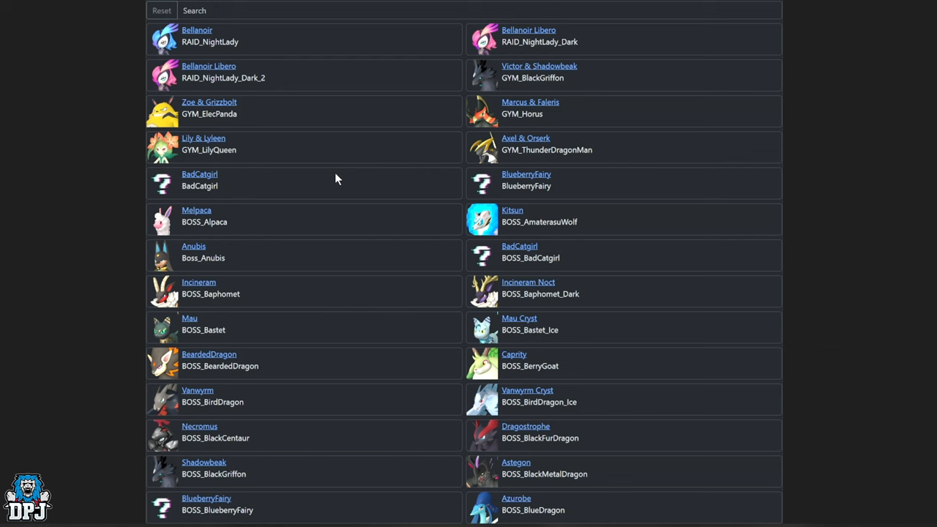
mouse_move(199, 174)
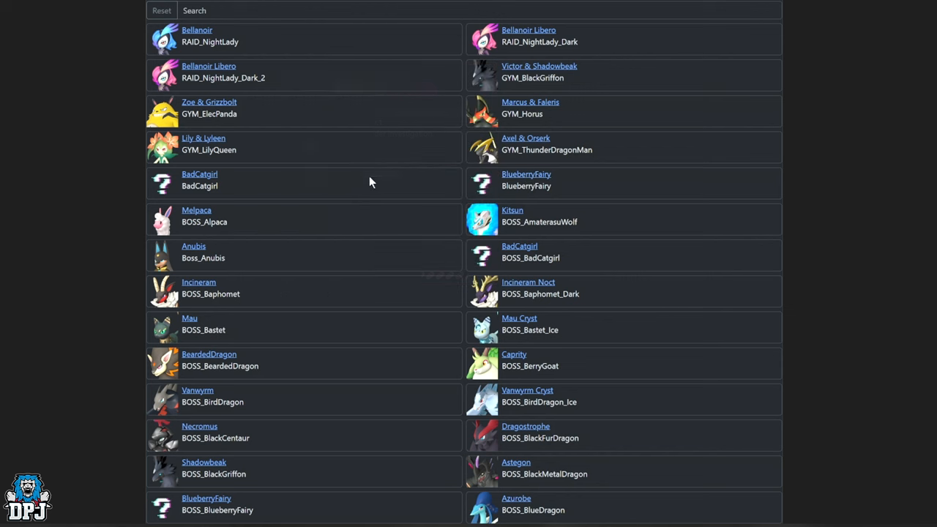
- Scroll to the Melpaca–Dragostrophe boss rows and view Dragostrophe's partner skill tooltip
scroll(down, 3)
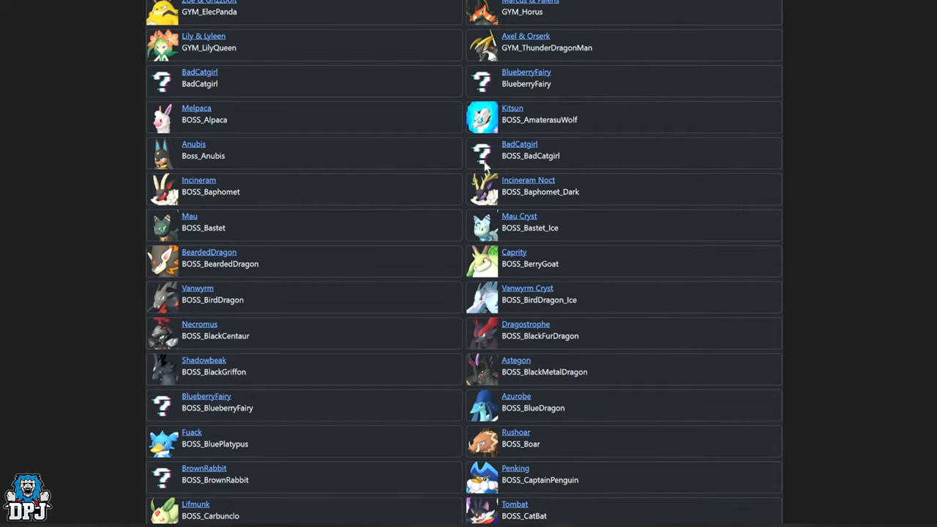
mouse_move(520, 144)
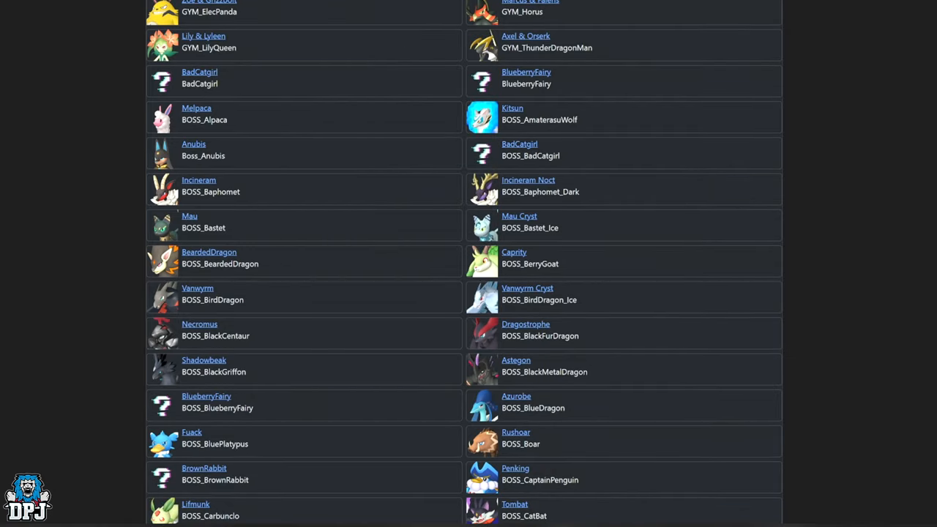
mouse_move(178, 95)
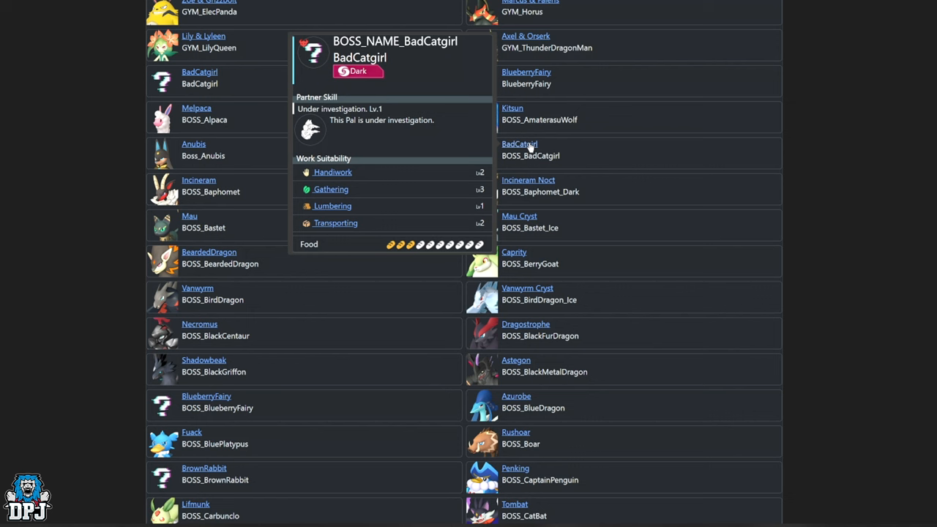
scroll(down, 3)
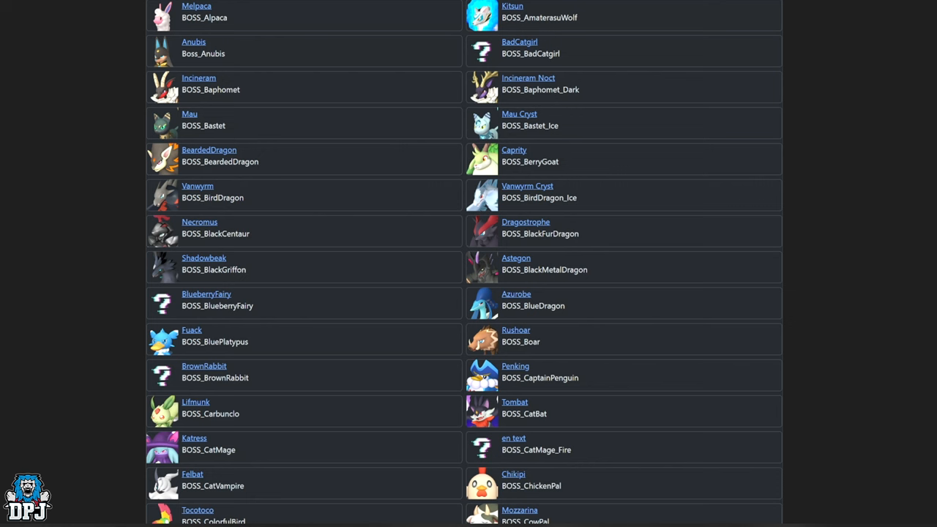
mouse_move(208, 149)
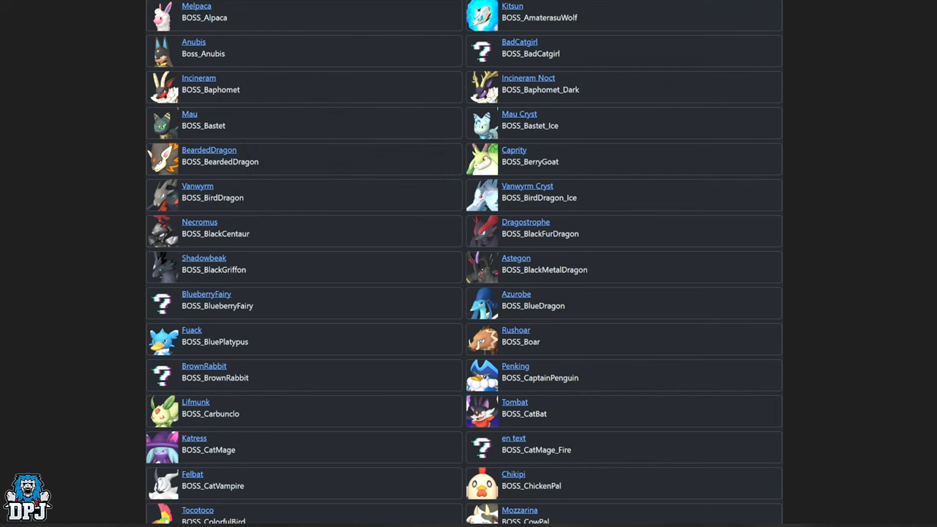
mouse_move(525, 222)
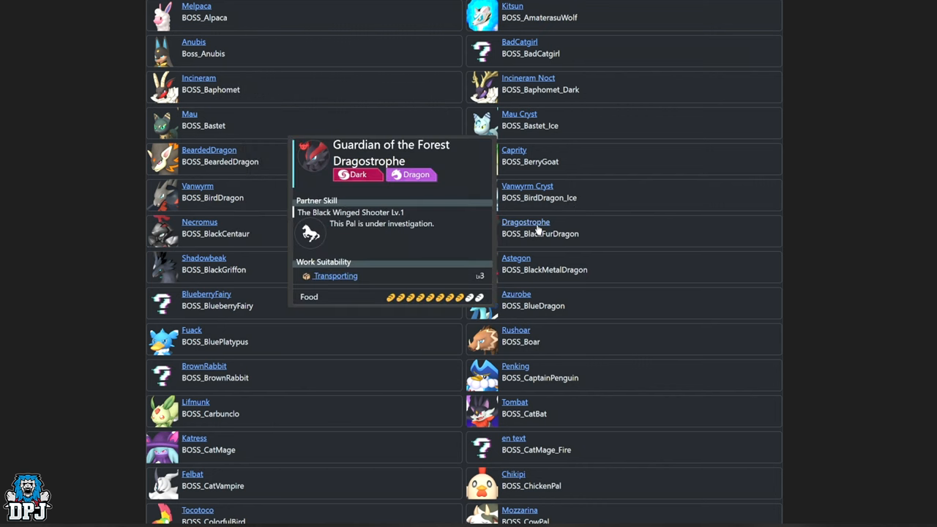
mouse_move(539, 231)
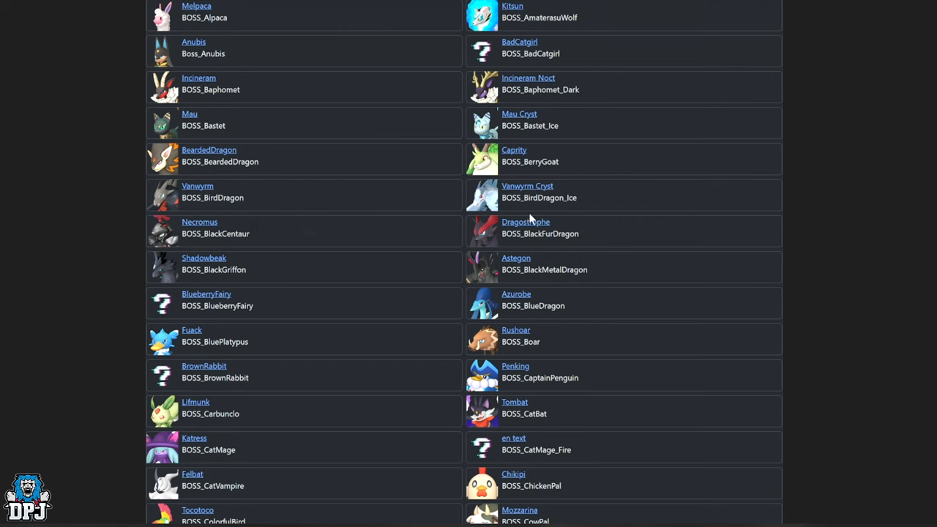
- Scroll down through the Menasting and FoxMage_Dark boss entries, checking their tooltips
scroll(down, 3)
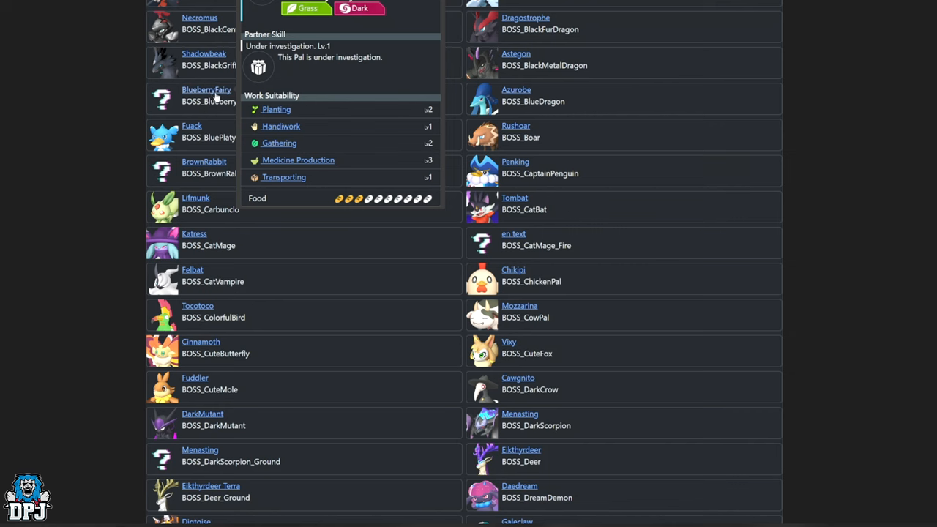
scroll(down, 3)
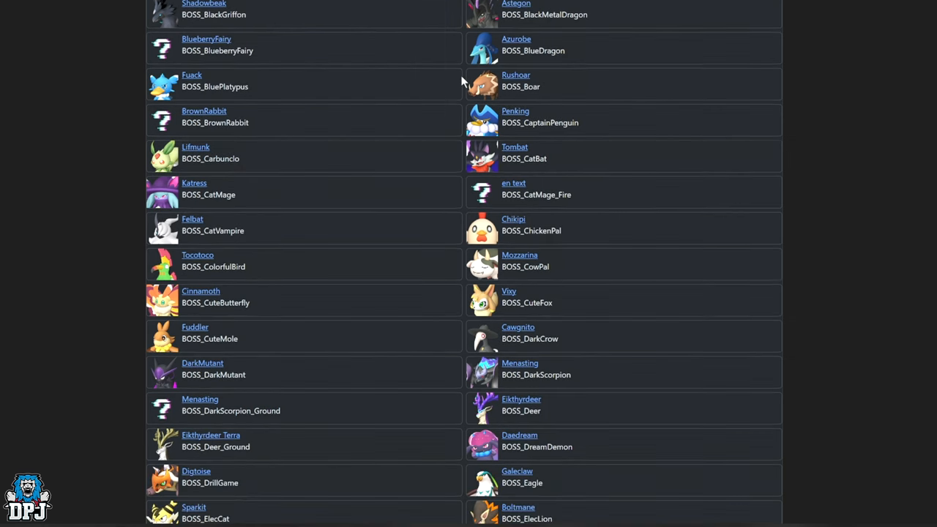
scroll(down, 3)
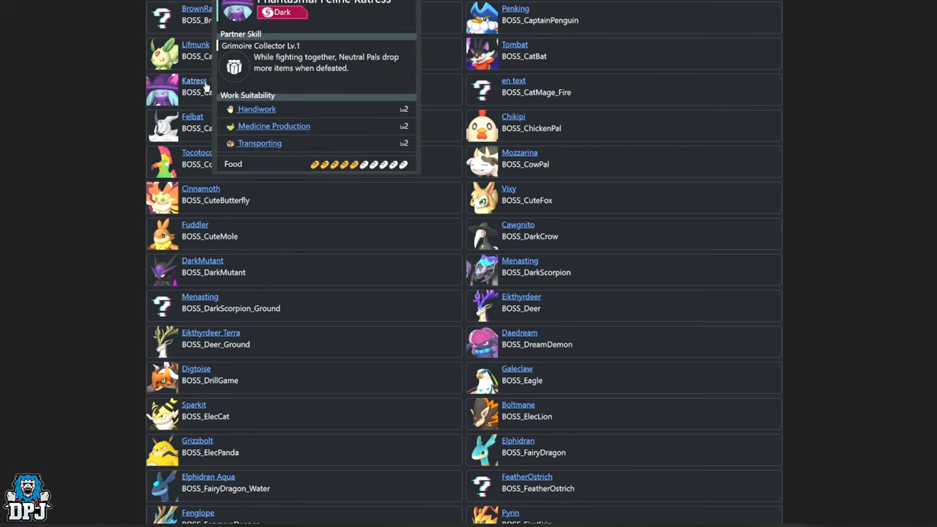
mouse_move(393, 88)
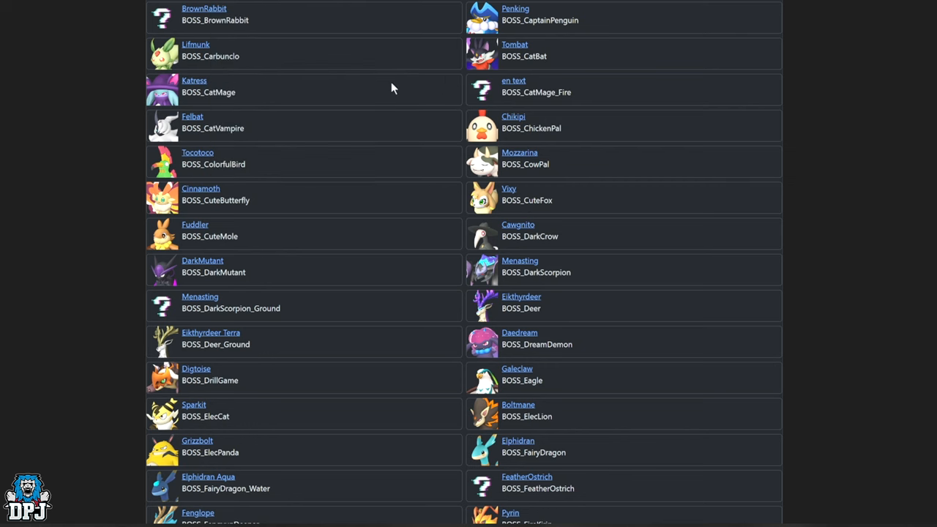
scroll(down, 3)
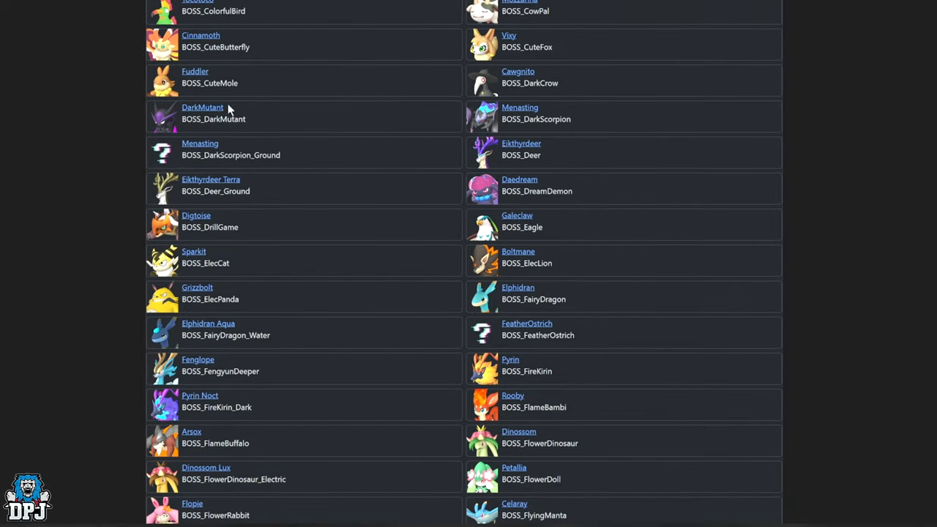
mouse_move(202, 109)
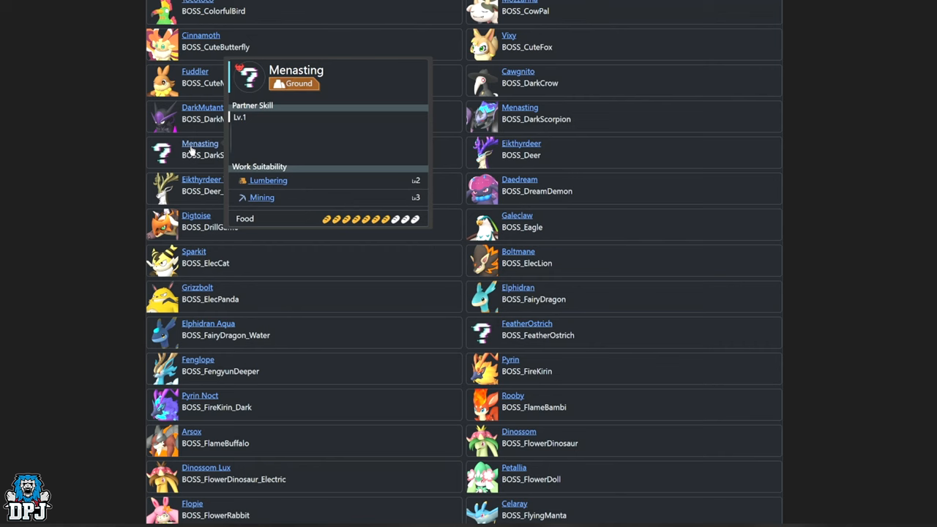
- Continue to the unreleased GoldenHorse, GuardianDog and Helzephyr–Bristla entries, checking their tooltips
scroll(down, 3)
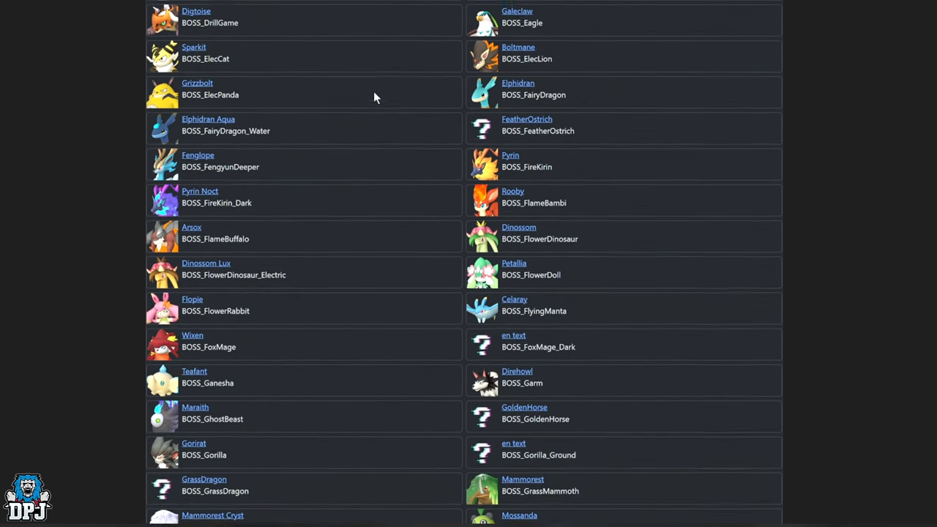
scroll(down, 3)
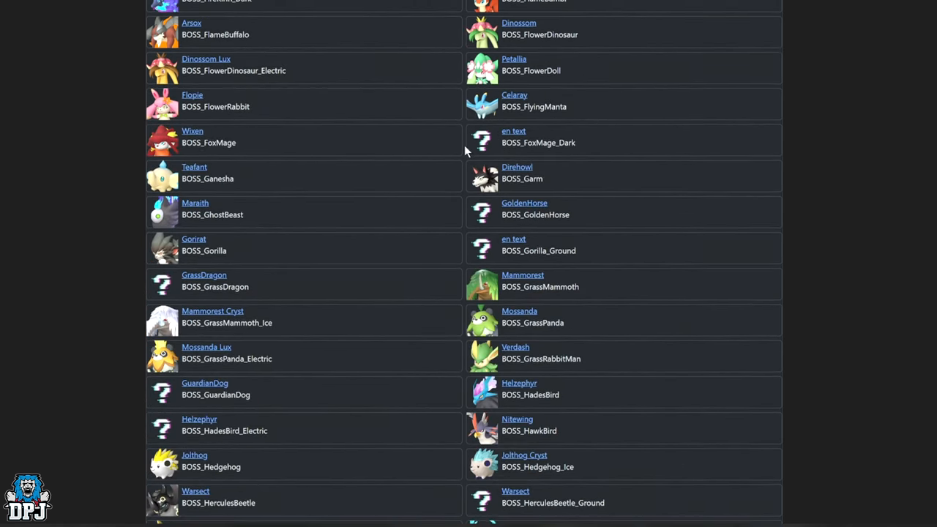
mouse_move(512, 138)
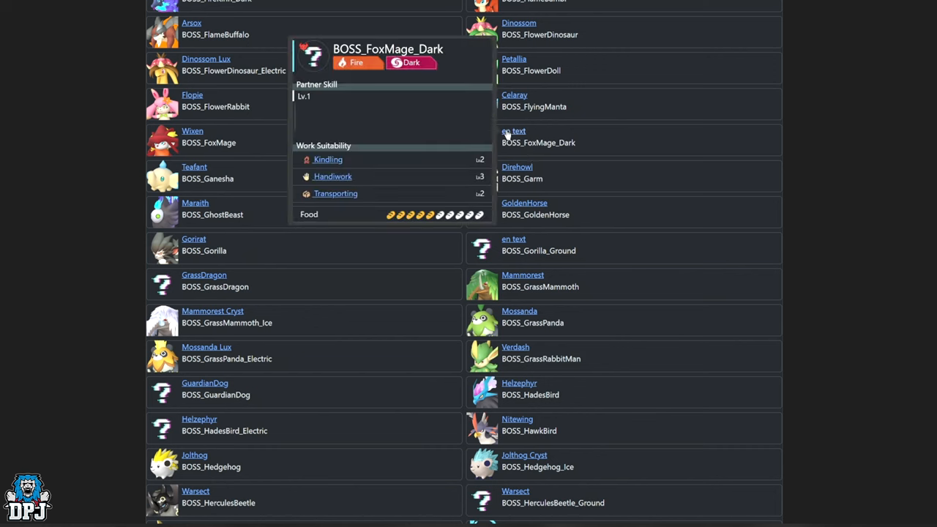
mouse_move(508, 136)
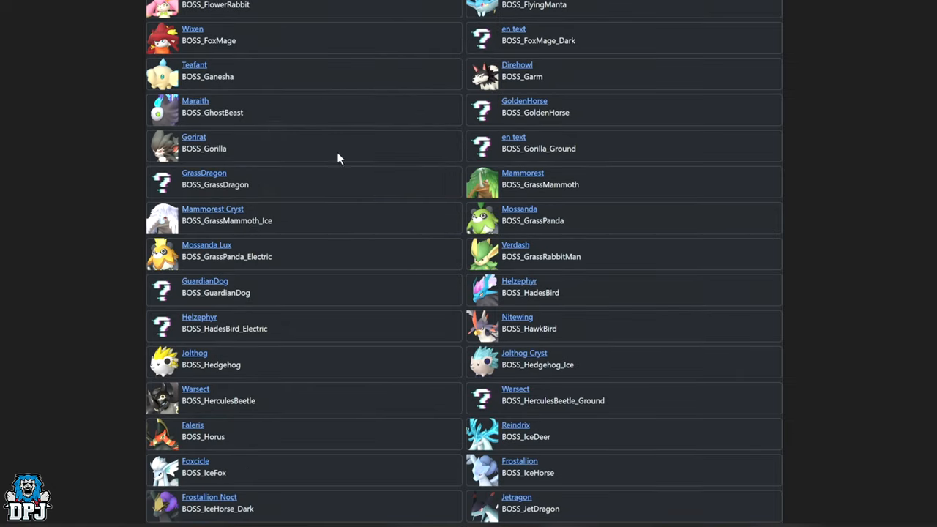
mouse_move(203, 173)
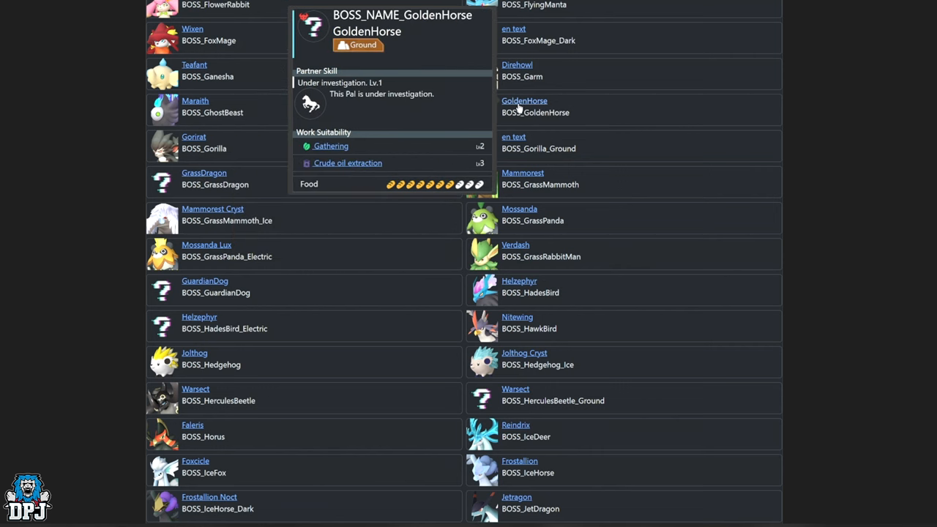
mouse_move(491, 111)
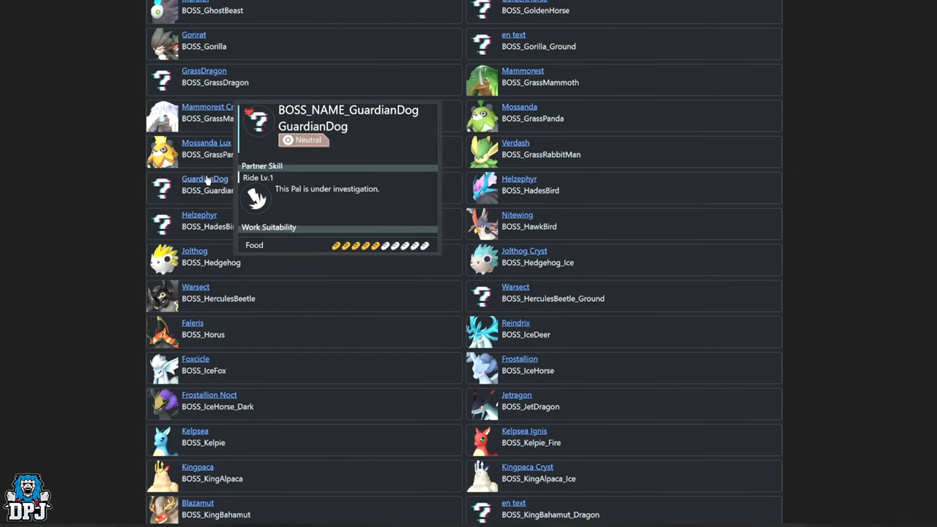
scroll(down, 3)
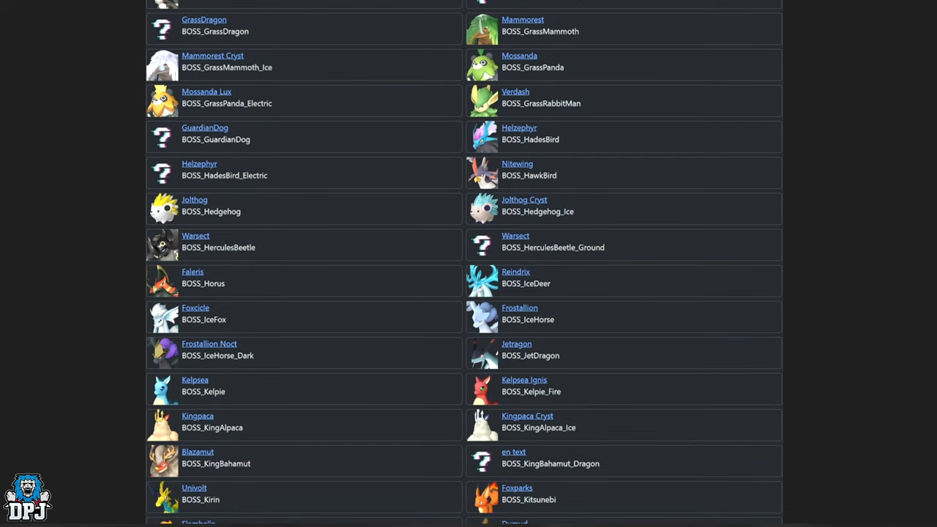
mouse_move(200, 164)
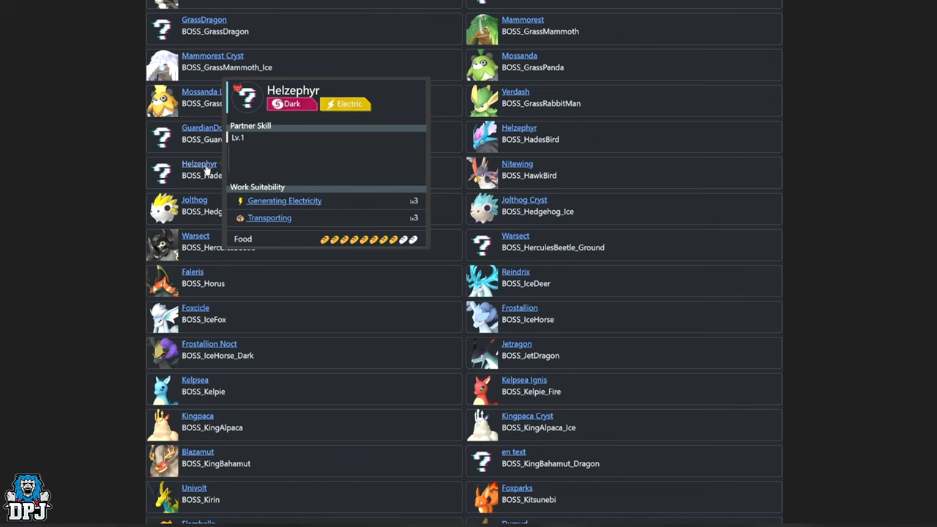
mouse_move(518, 129)
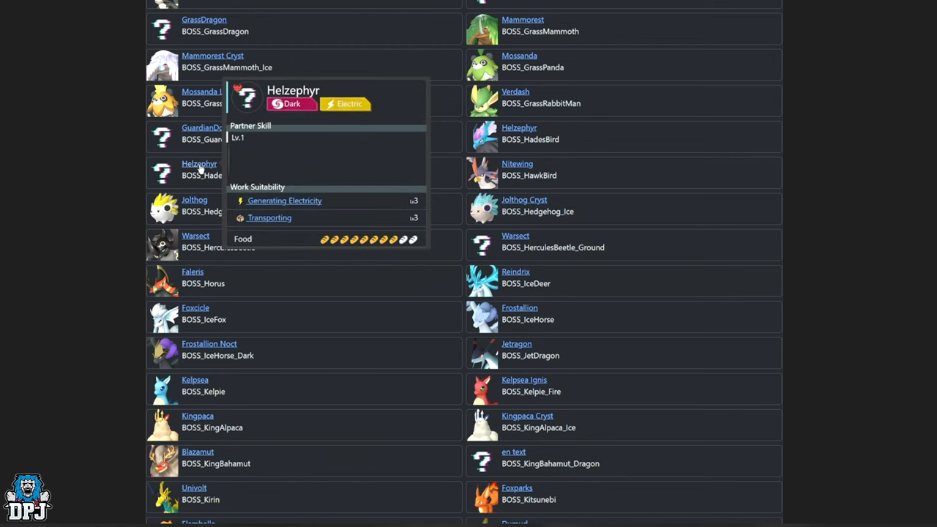
mouse_move(351, 168)
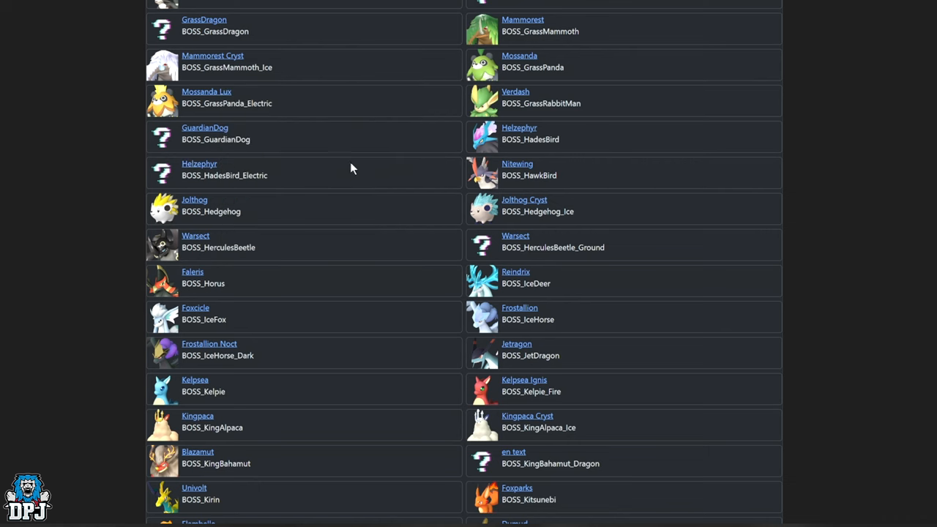
scroll(down, 3)
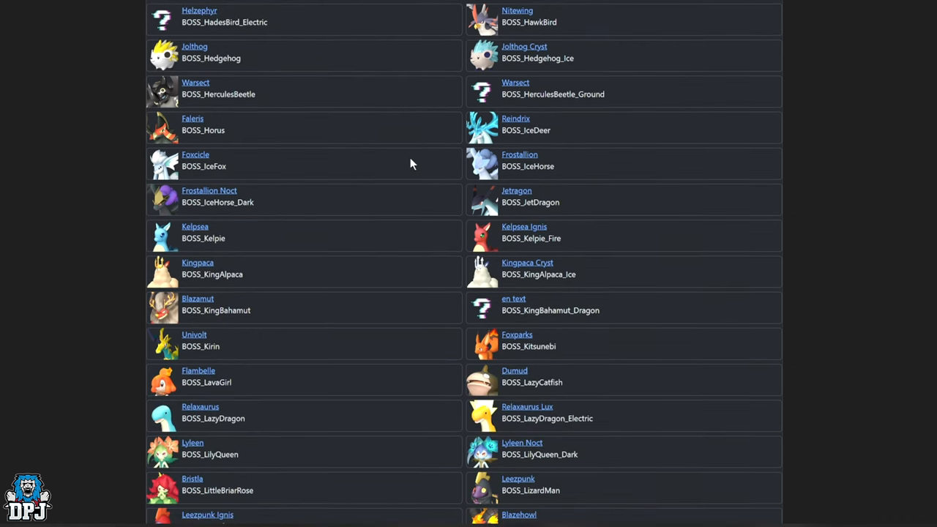
- Scroll to the KingBahamut_Dragon variant's tooltip, then on to the LavaGirl–Ragnahawk entries
scroll(down, 3)
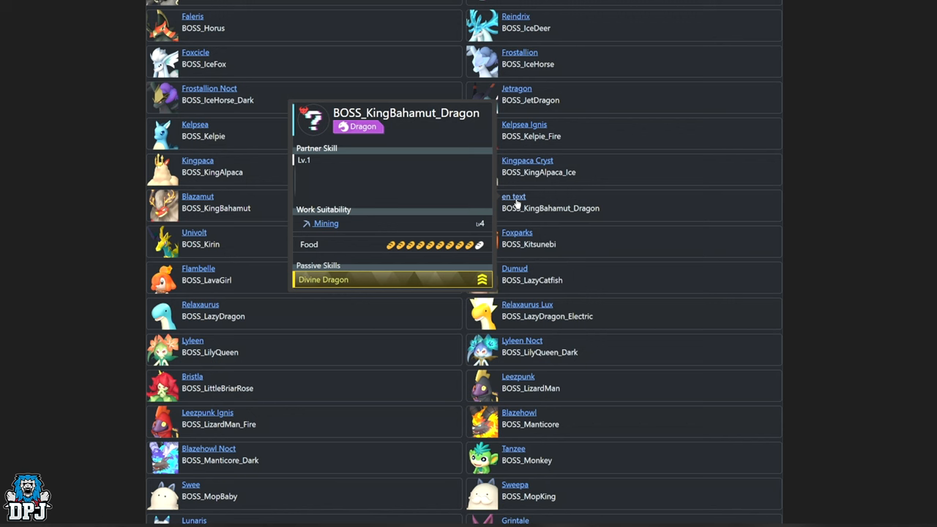
mouse_move(366, 208)
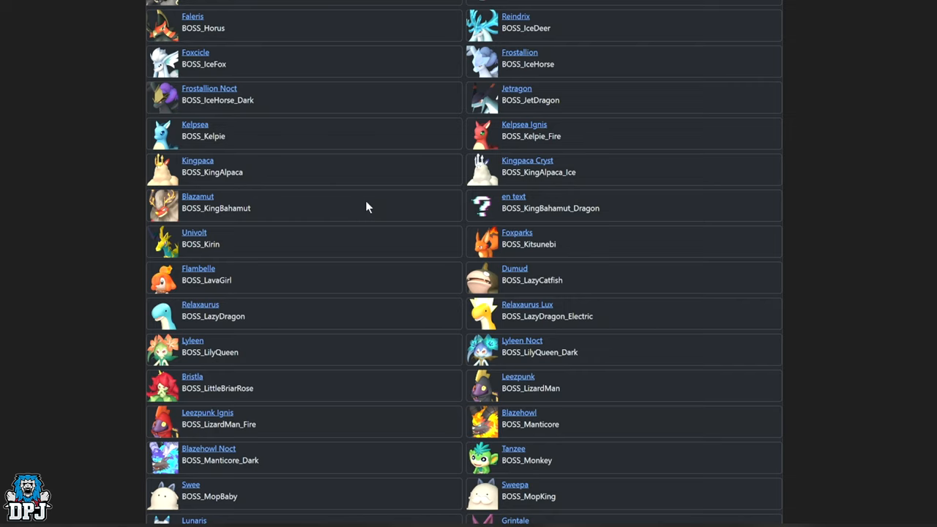
scroll(down, 3)
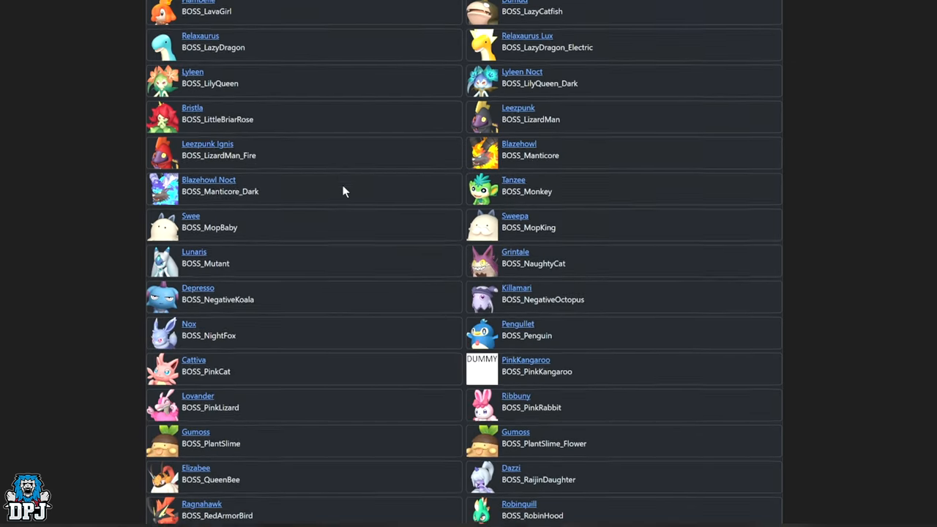
- Scroll to the Robinquill Terra–Reptyro boss rows and show the Wings of White Quivern tooltip
scroll(down, 3)
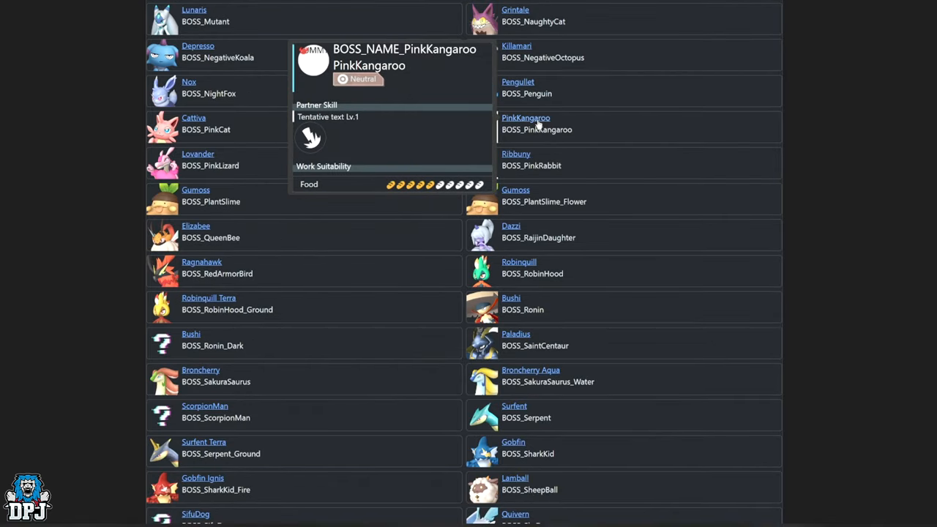
mouse_move(533, 125)
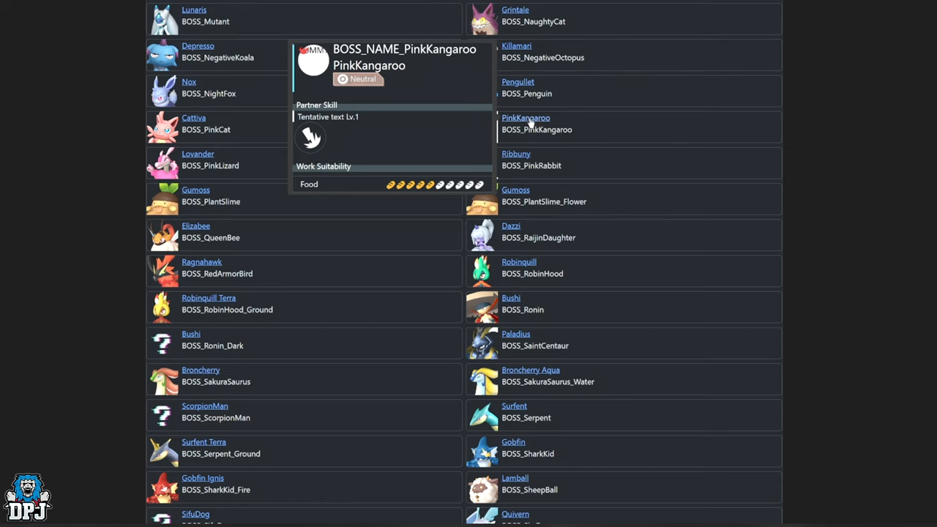
scroll(down, 3)
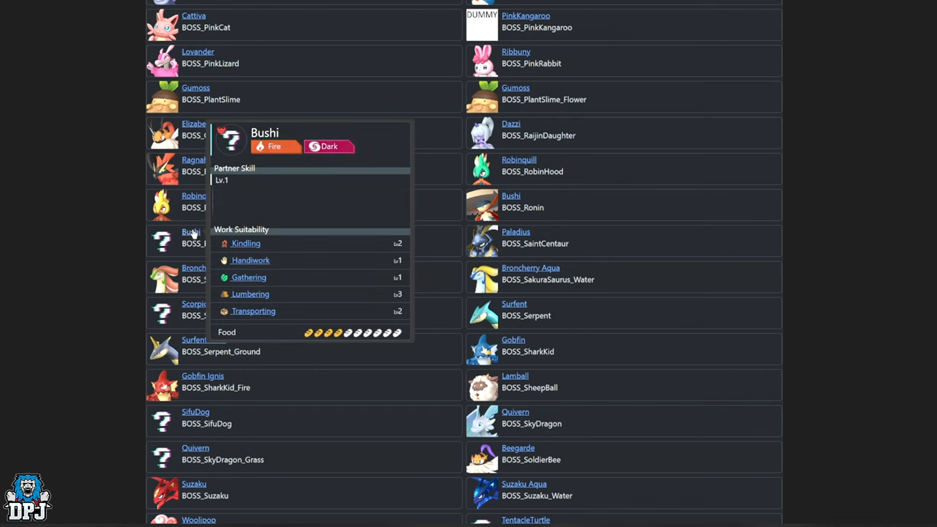
scroll(down, 3)
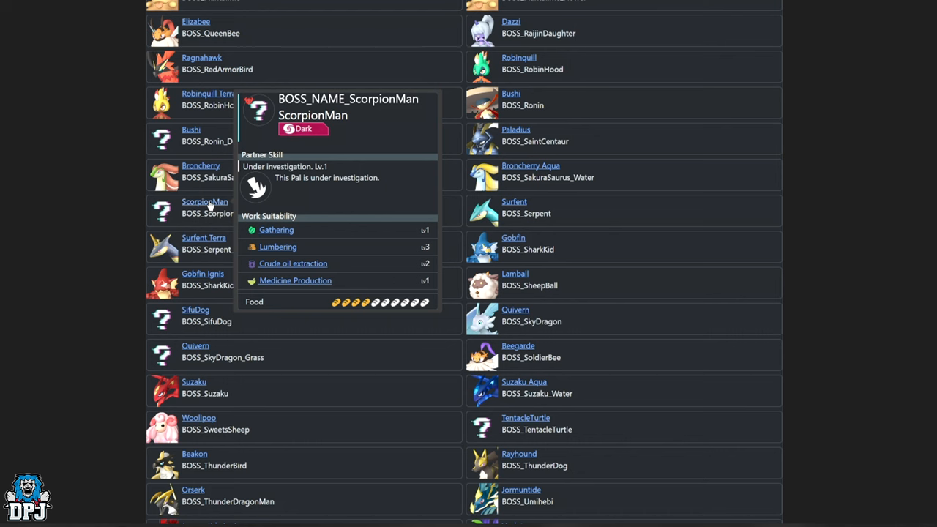
scroll(down, 3)
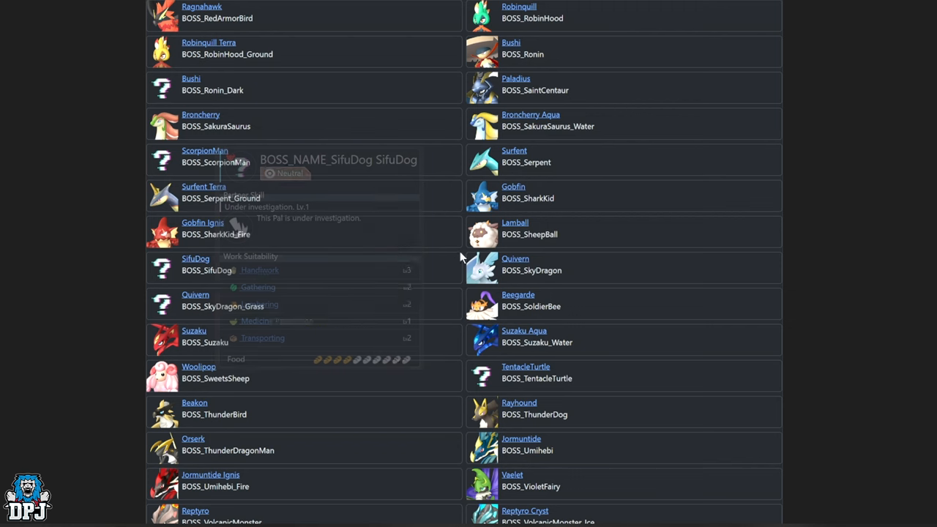
mouse_move(516, 258)
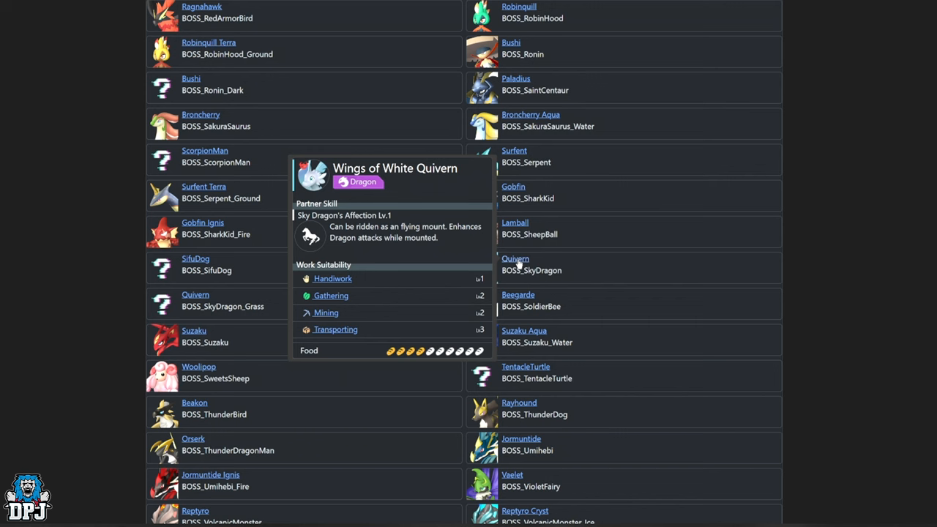
- Dismiss the Quivern tooltip and select the internal name BOSS_SkyDragon_Grass
click(194, 294)
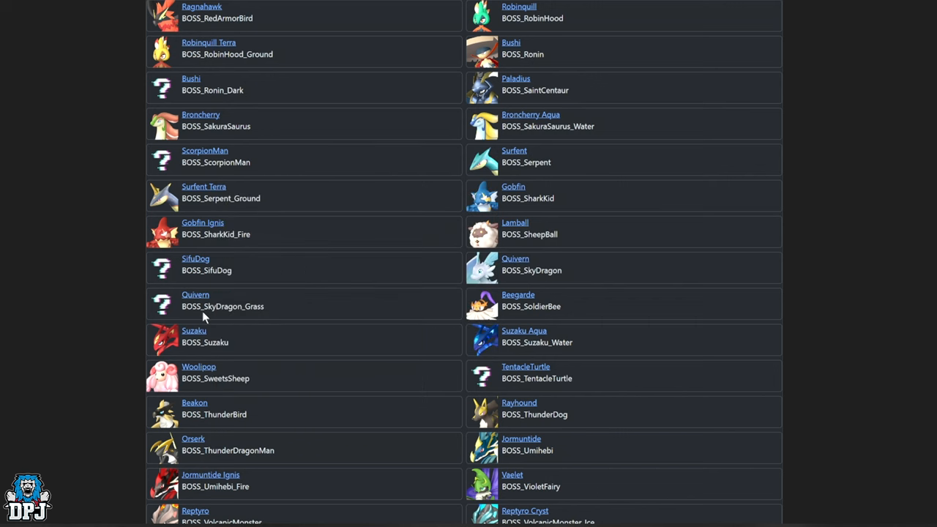
mouse_move(234, 319)
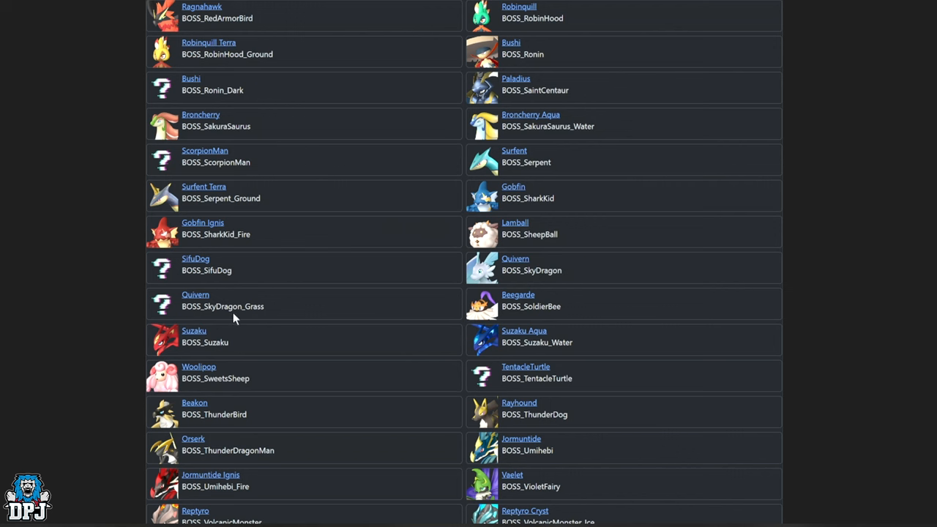
double_click(234, 306)
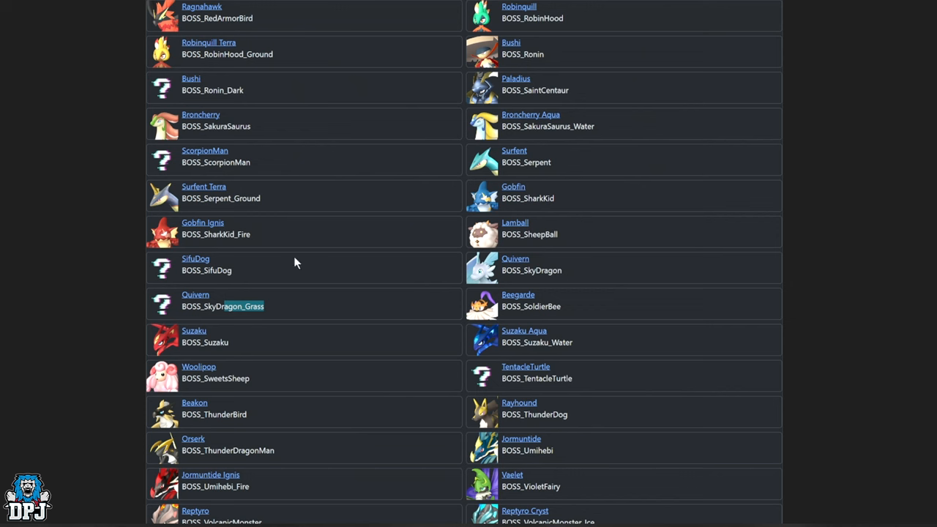
mouse_move(266, 314)
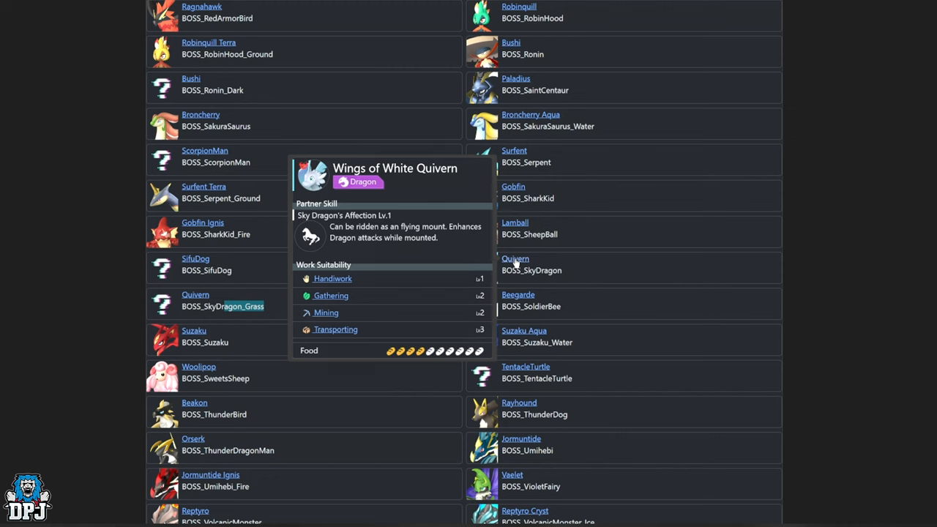
mouse_move(270, 310)
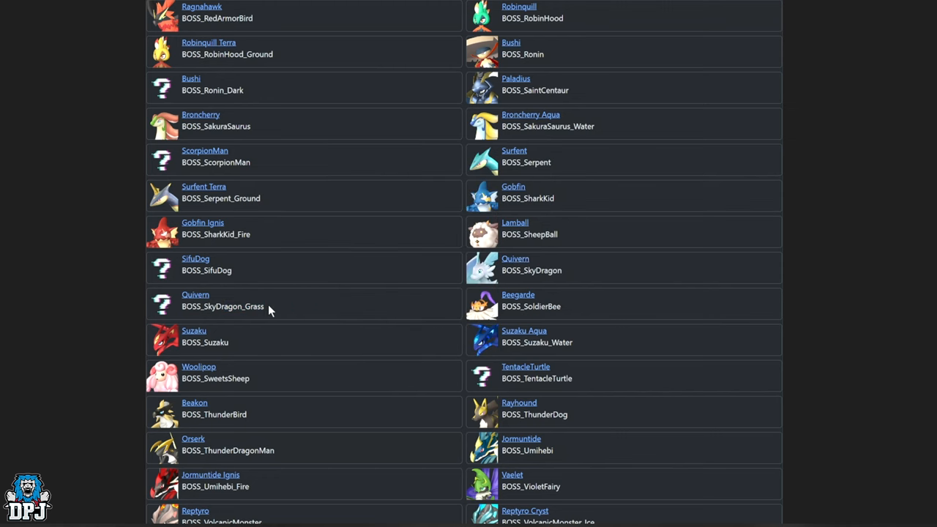
scroll(down, 3)
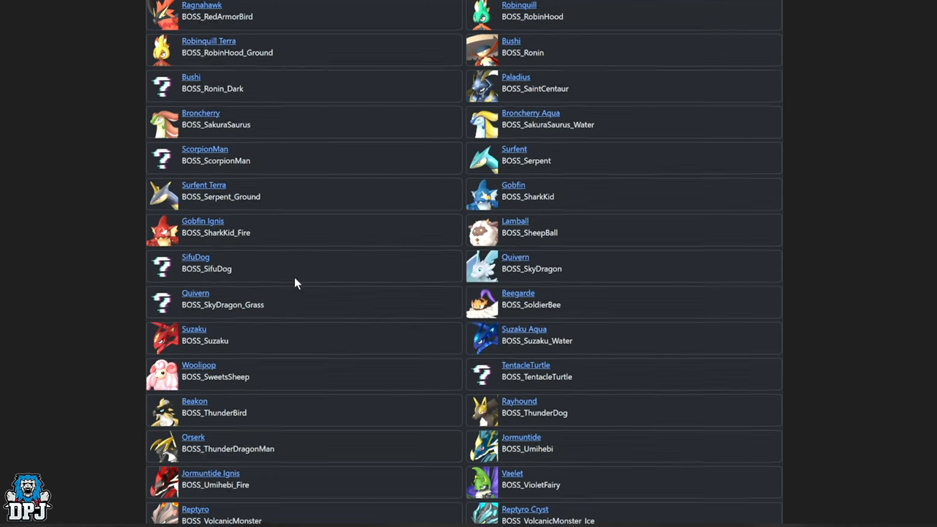
- Scroll past TentacleTurtle, Chillet and WingGolem tooltips to the unnamed en text boss entries
scroll(down, 3)
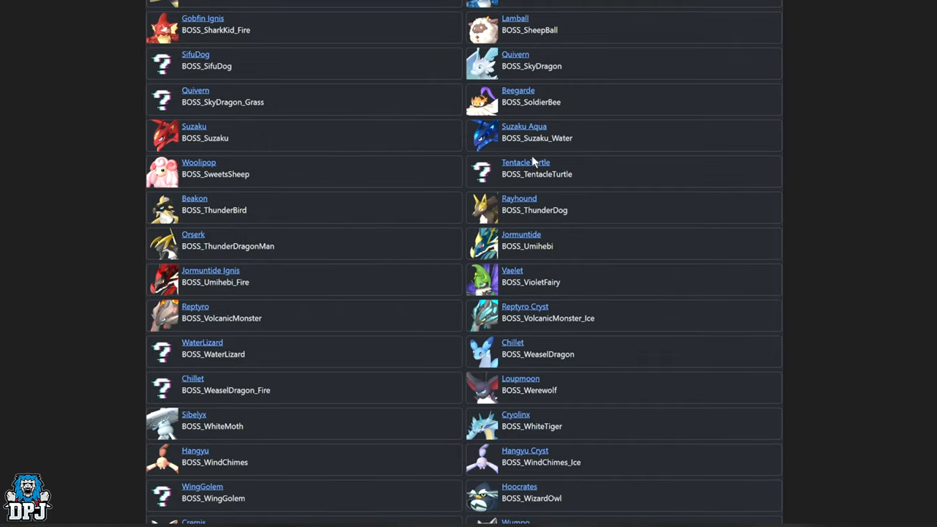
mouse_move(526, 161)
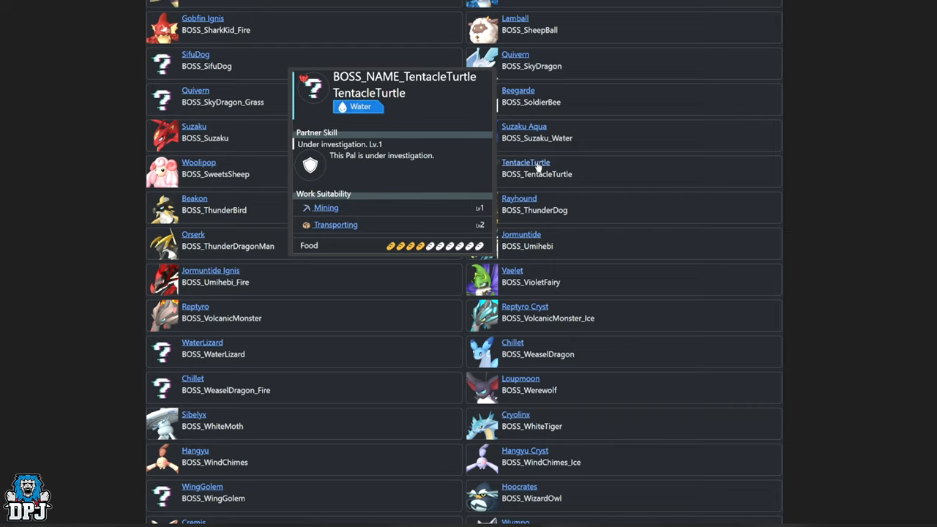
scroll(down, 3)
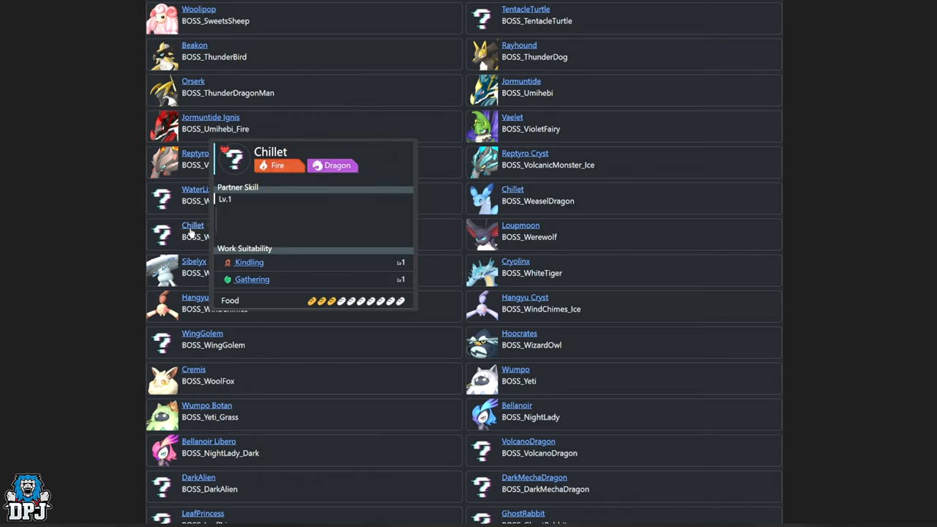
mouse_move(194, 233)
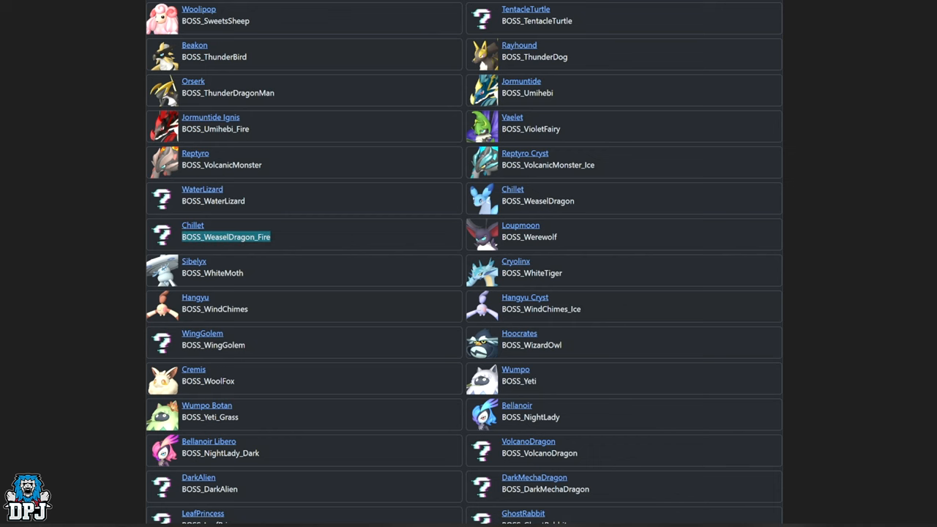
scroll(down, 3)
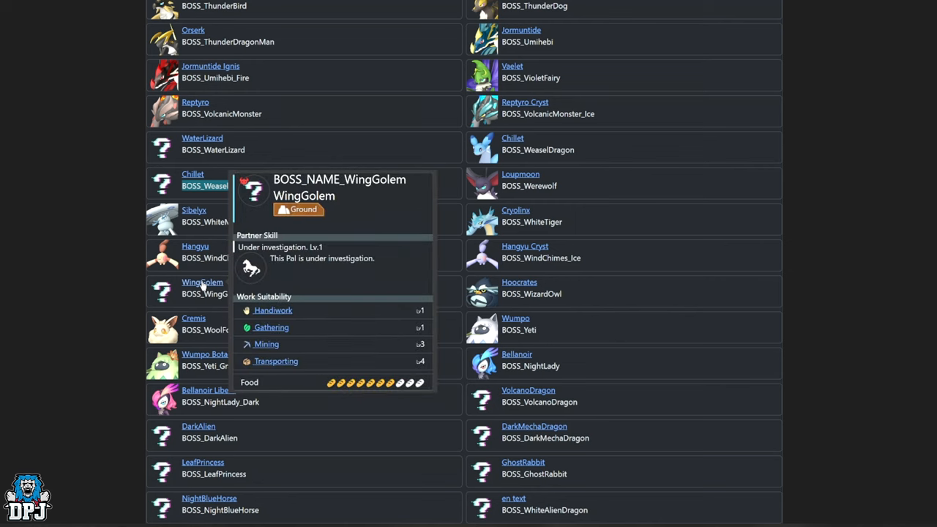
scroll(down, 3)
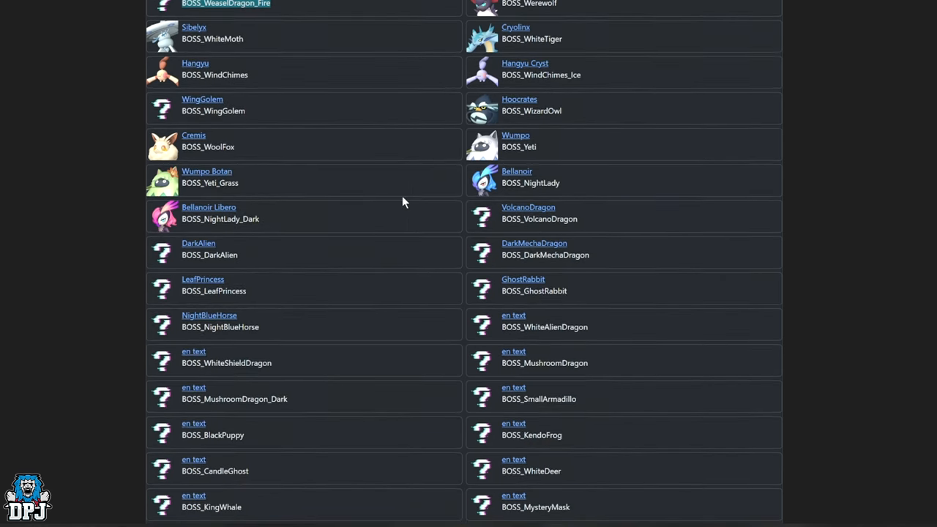
- Scroll past the unnamed boss entries like WhiteAlienDragon and MysteryMask to the regular Pals
scroll(down, 3)
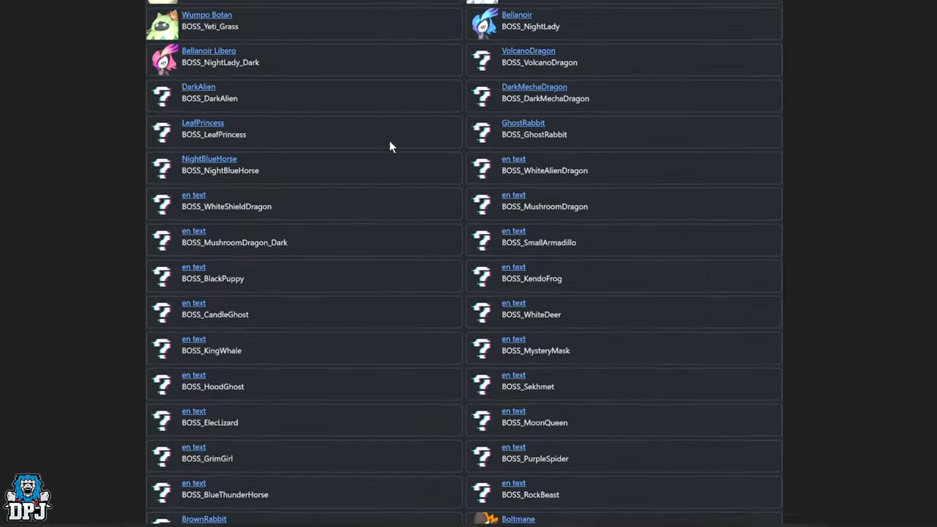
scroll(up, 3)
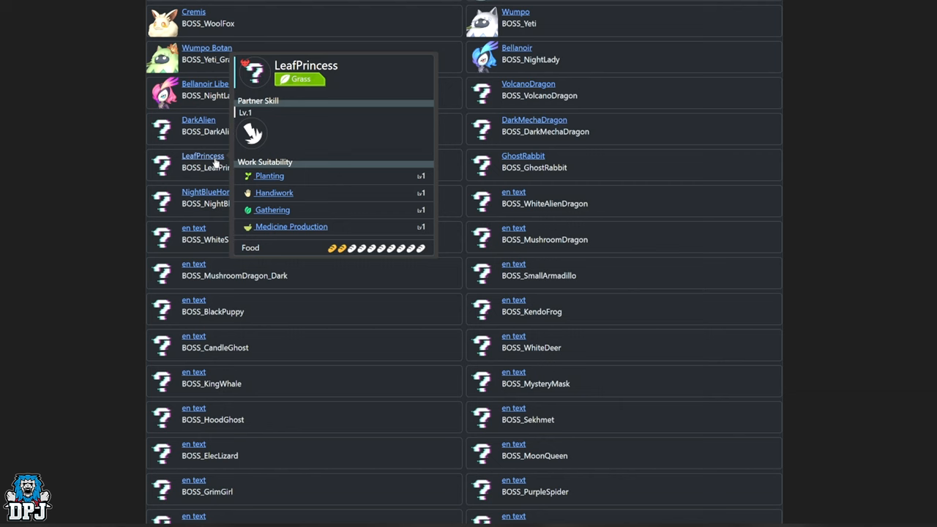
mouse_move(213, 208)
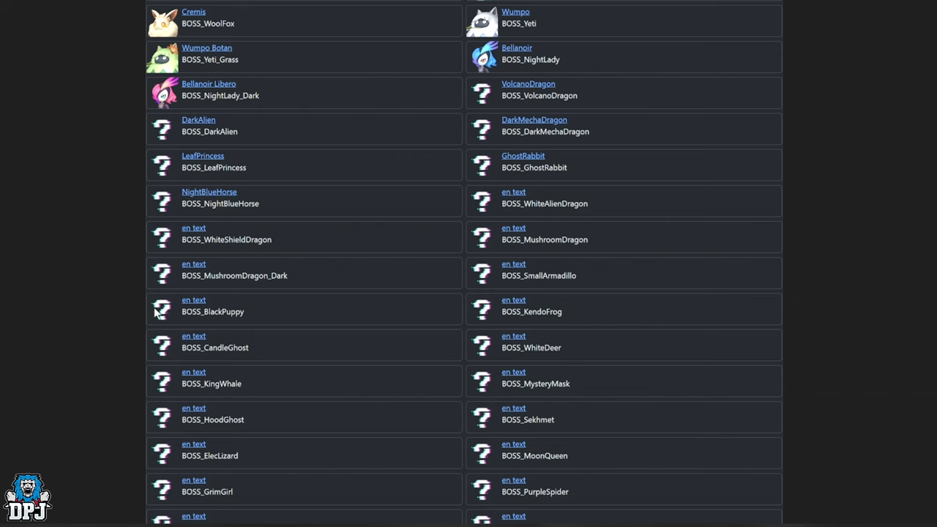
mouse_move(155, 314)
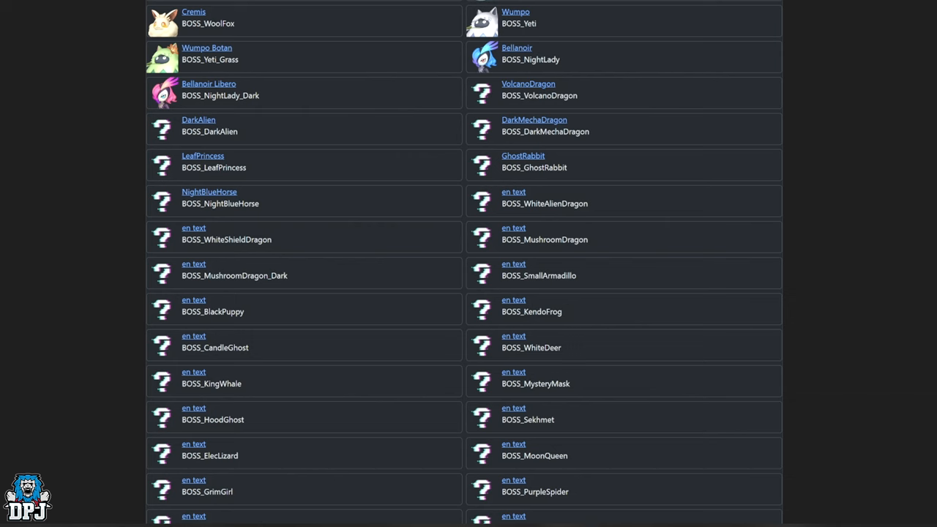
scroll(down, 3)
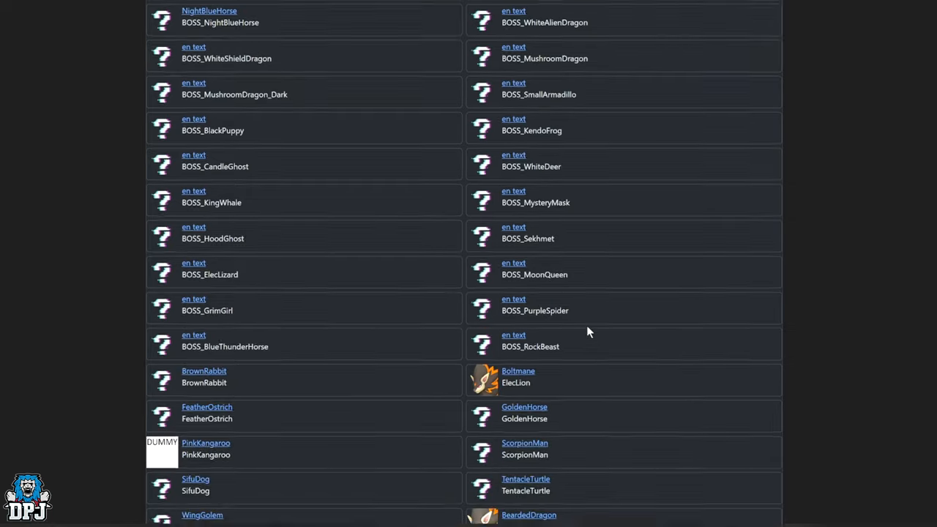
scroll(down, 3)
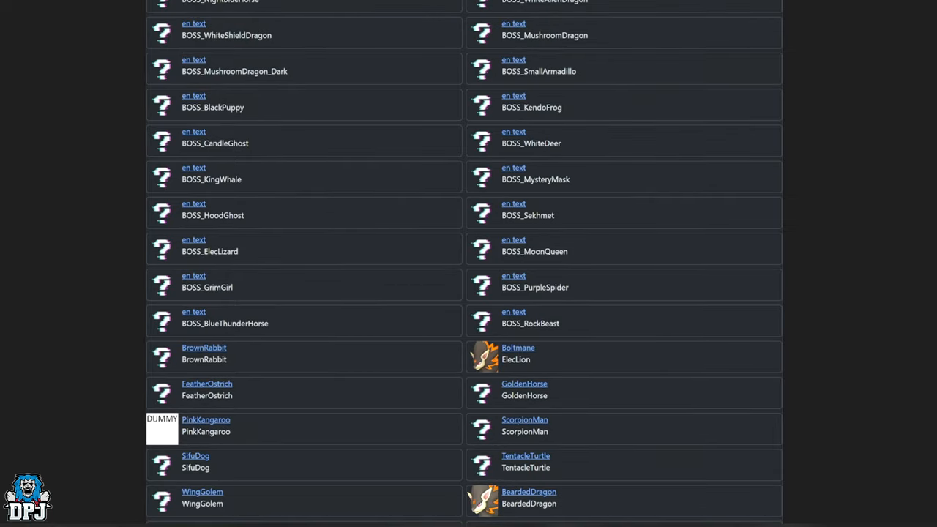
mouse_move(542, 304)
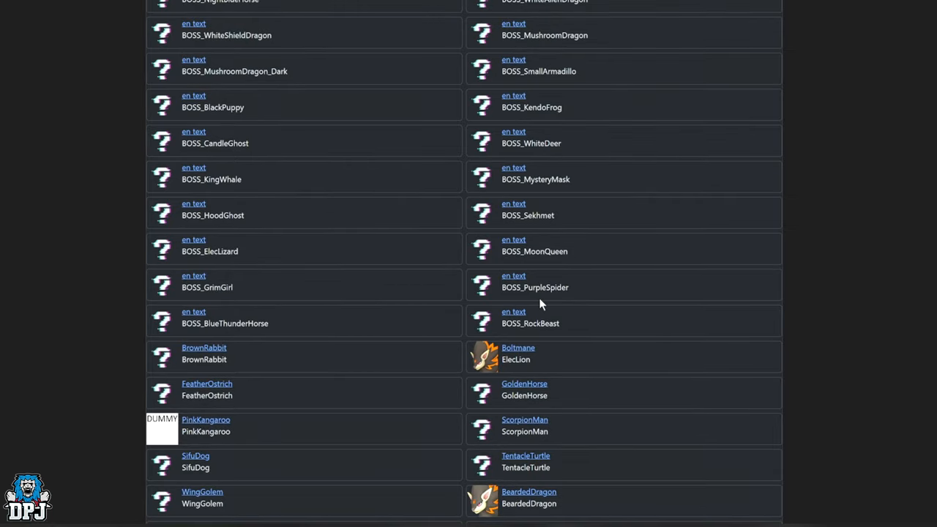
mouse_move(563, 331)
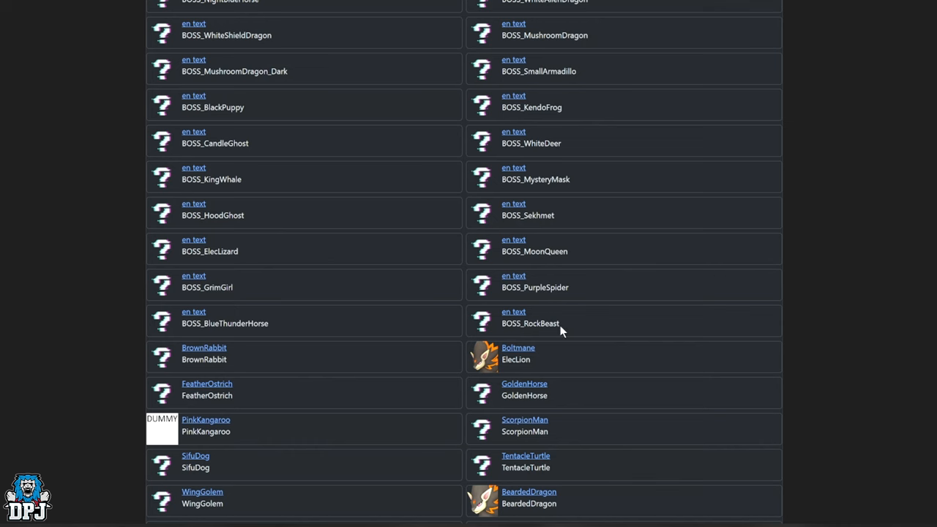
mouse_move(285, 317)
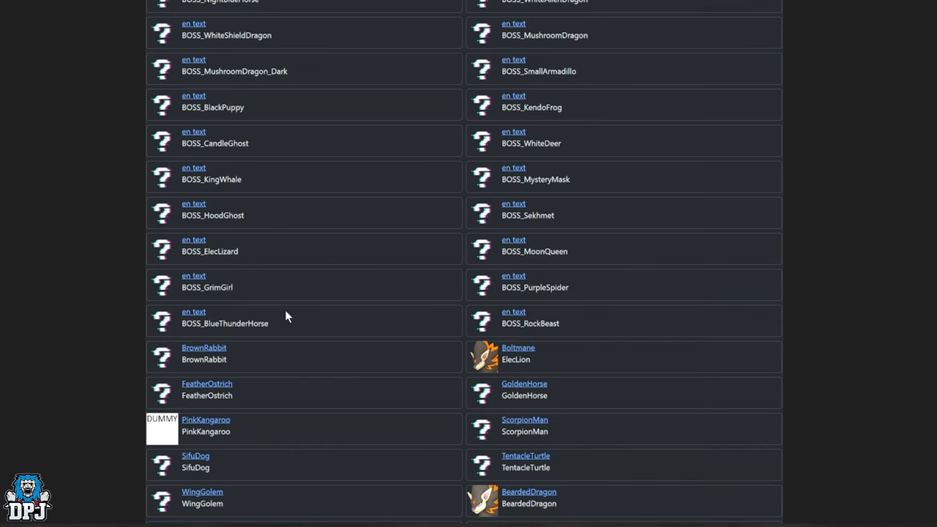
scroll(down, 3)
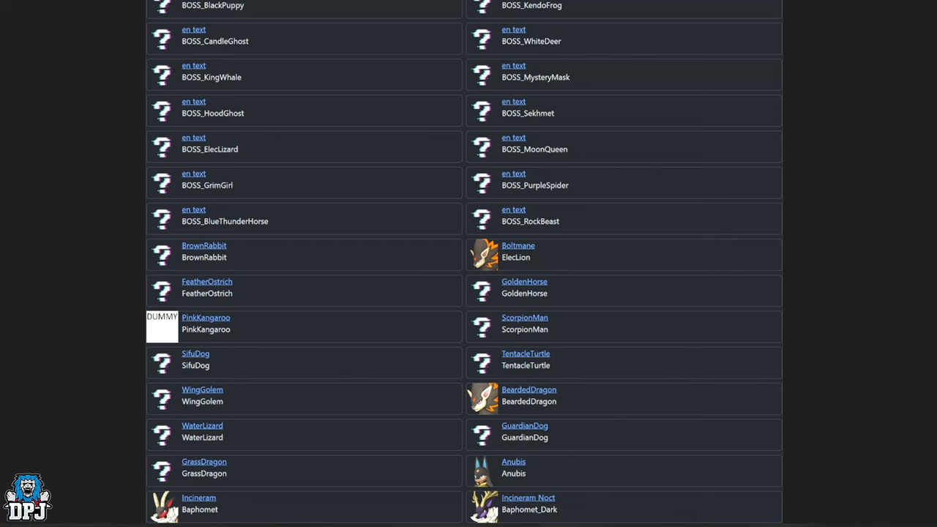
mouse_move(571, 279)
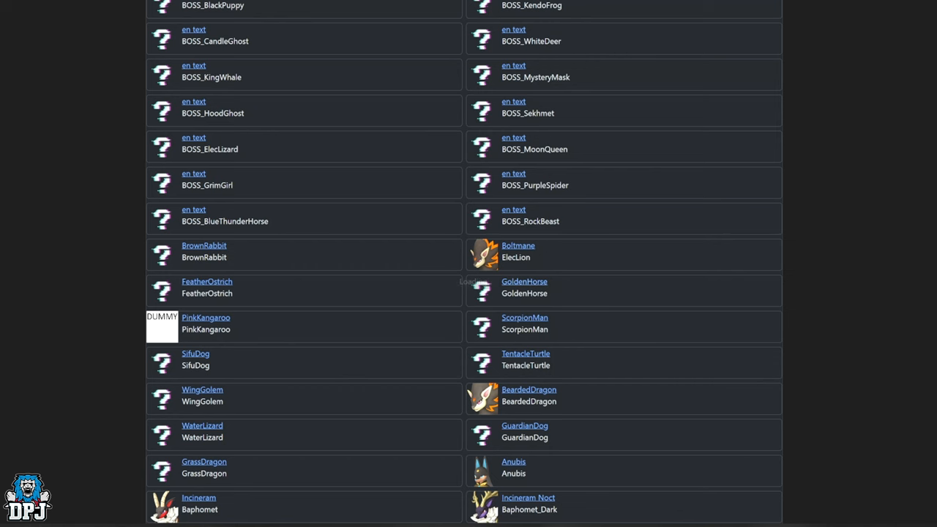
- Continue down to the Incineram, Mau, Gorirat and Jormuntide Ignis entries
scroll(down, 3)
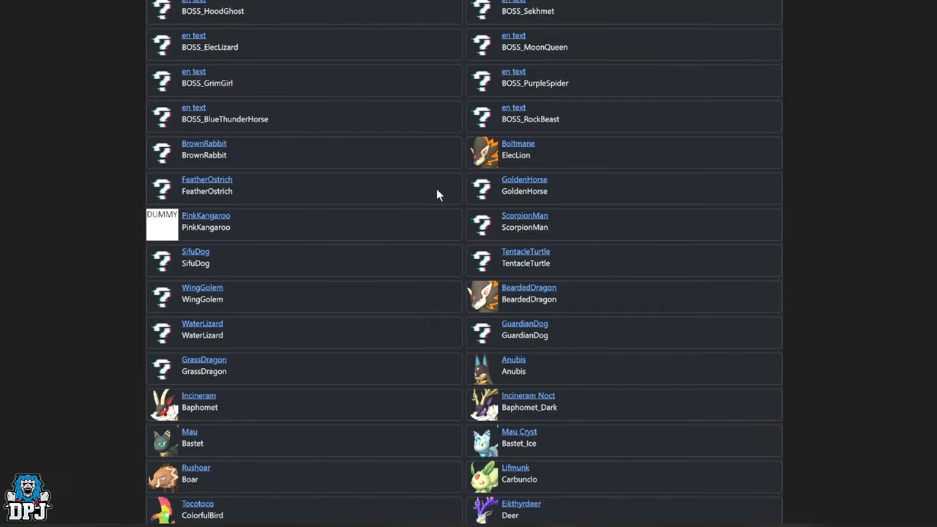
mouse_move(319, 196)
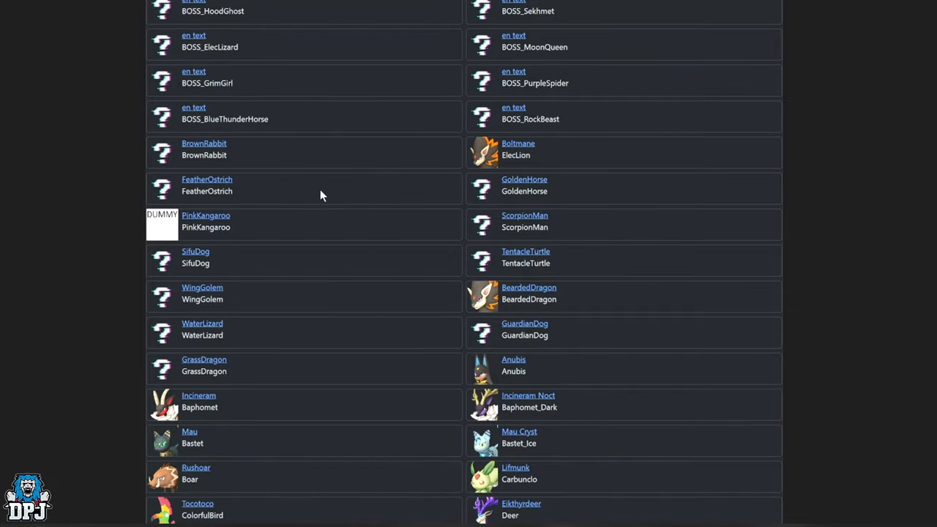
scroll(down, 3)
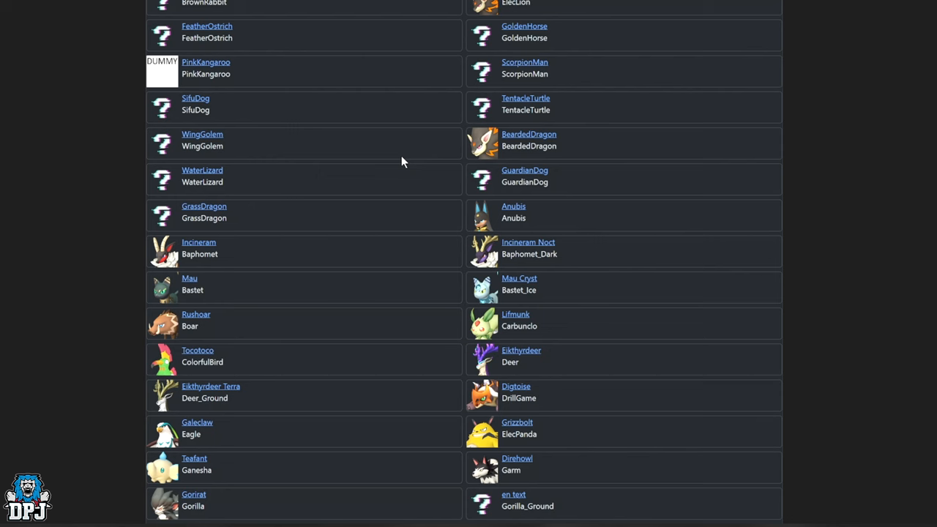
scroll(down, 3)
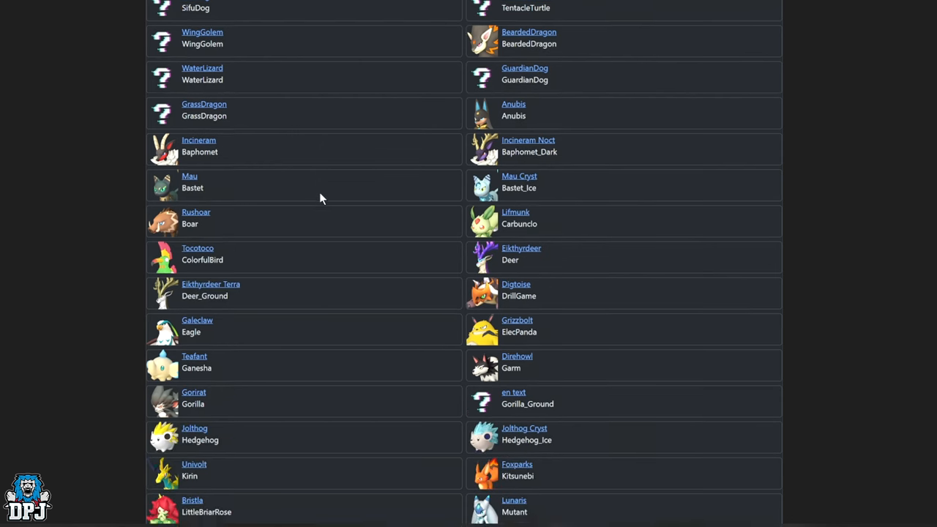
scroll(down, 3)
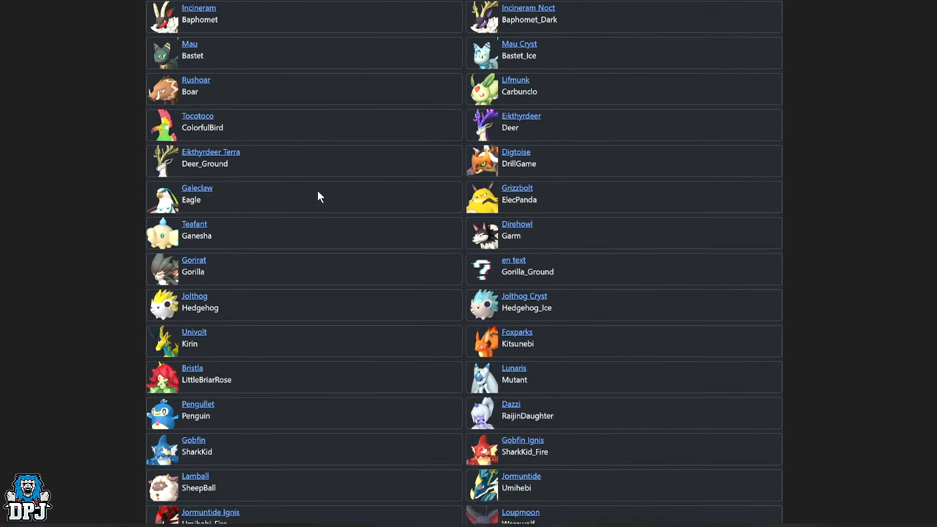
scroll(down, 3)
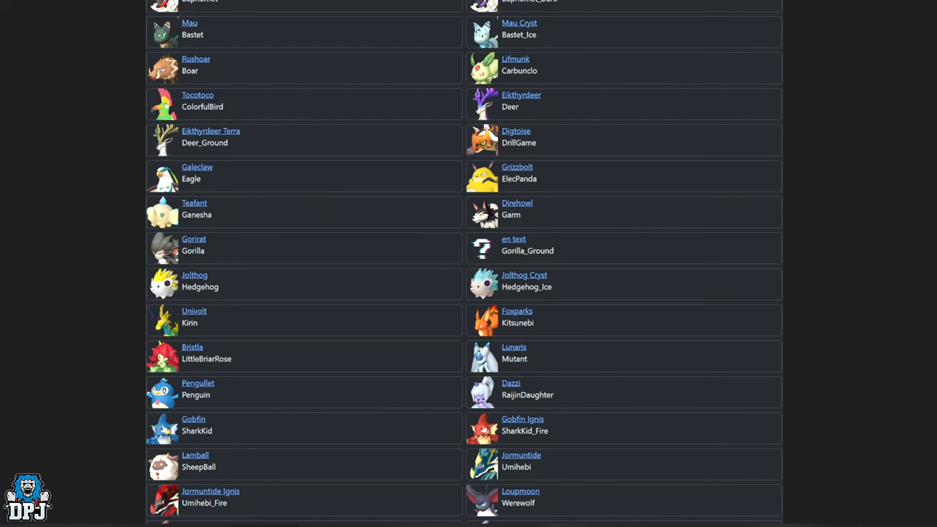
mouse_move(520, 261)
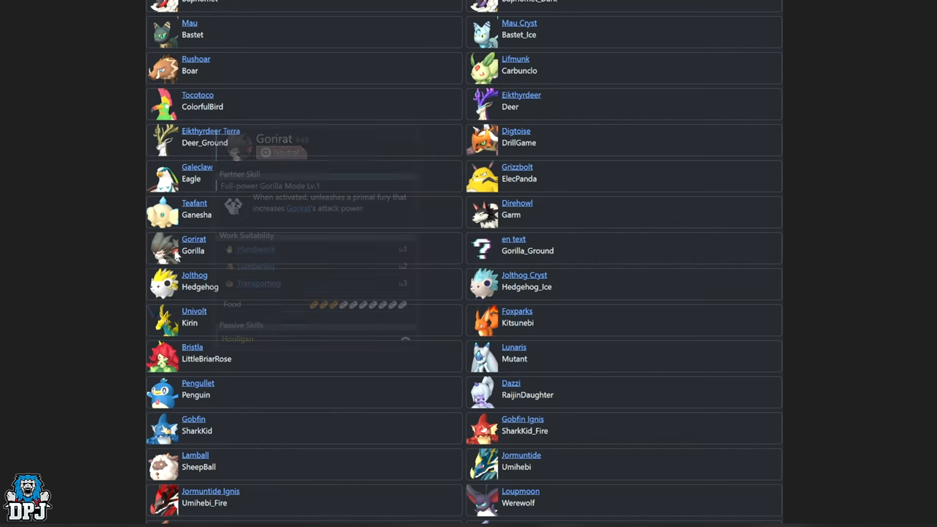
mouse_move(496, 239)
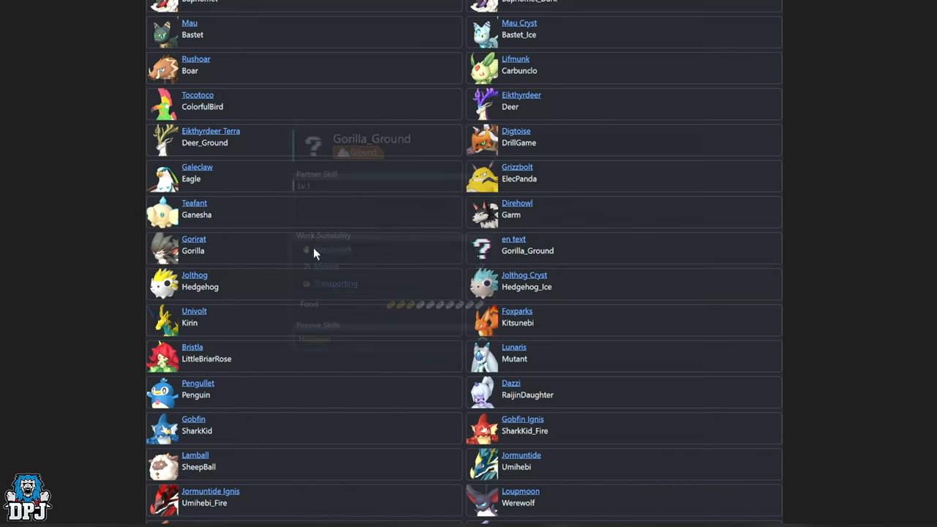
mouse_move(509, 251)
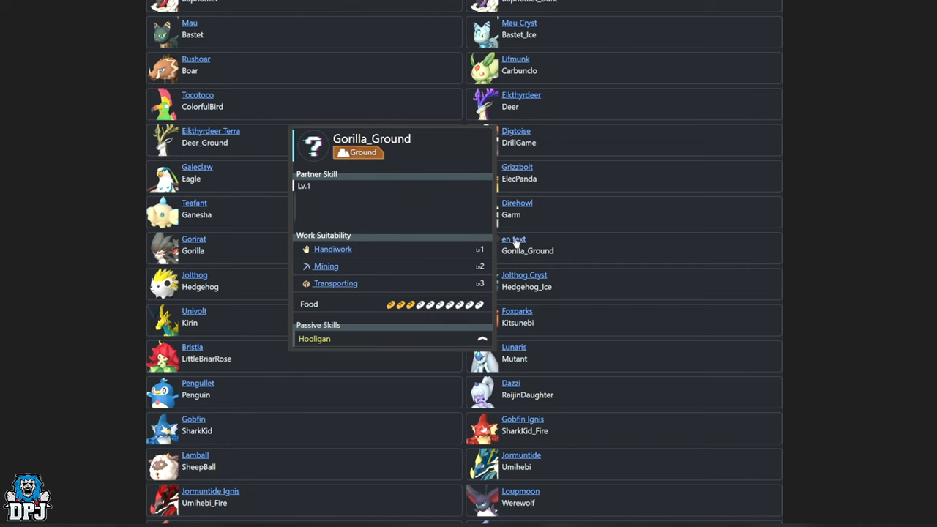
mouse_move(559, 251)
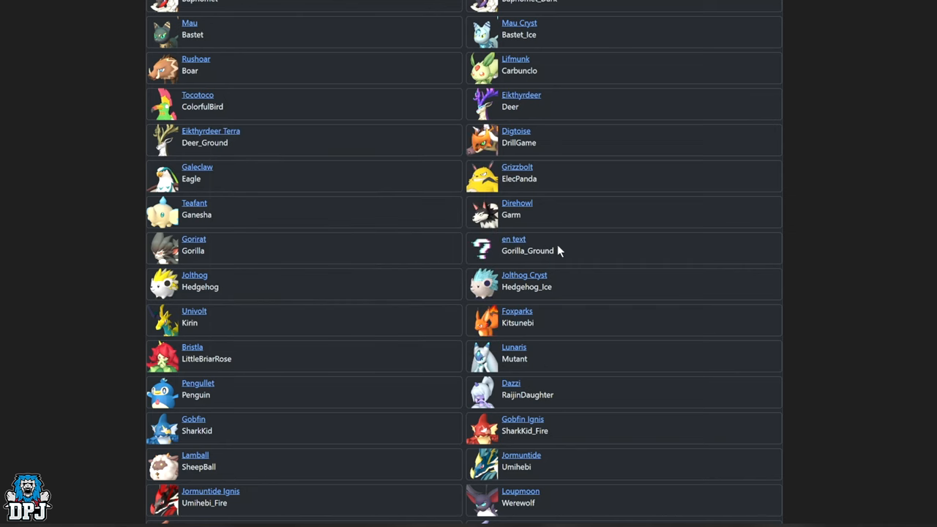
- Scroll through the remaining Pals to the unnamed question-mark variants like BlackPuppy and KingWhale
scroll(down, 3)
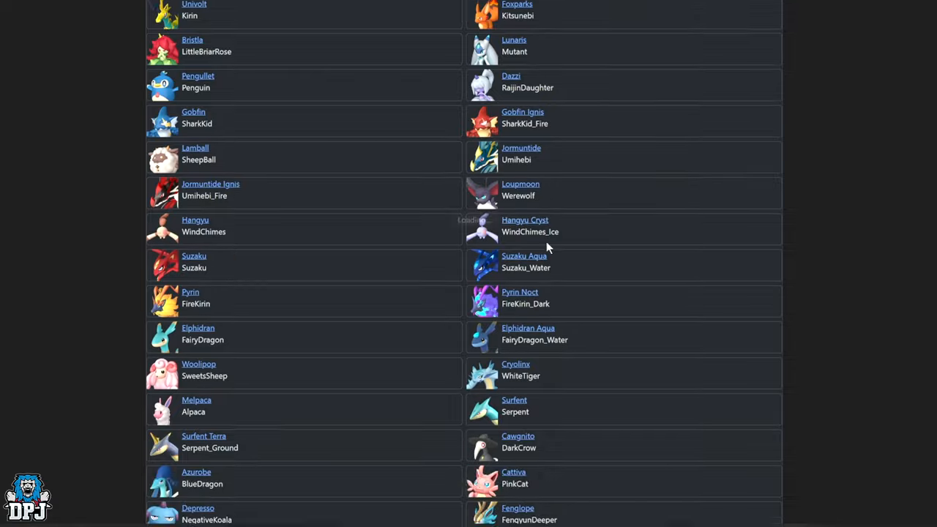
scroll(down, 3)
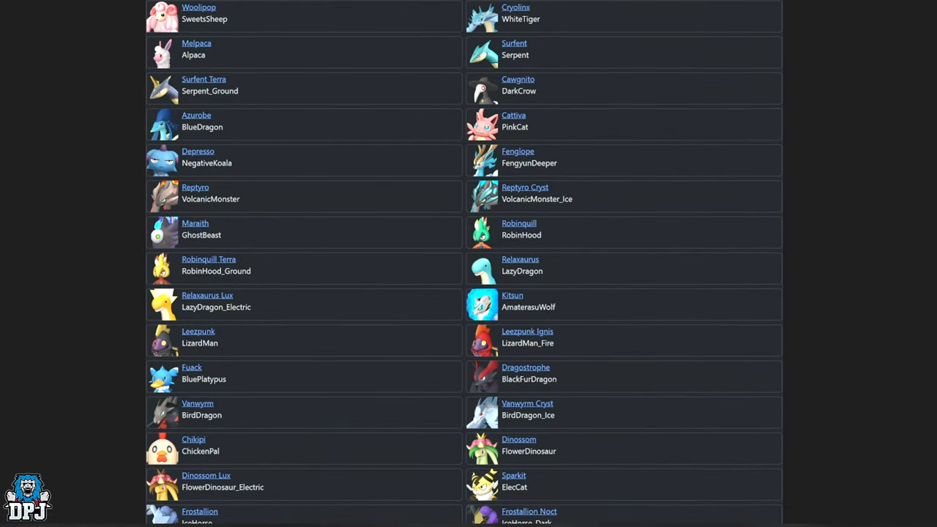
scroll(down, 3)
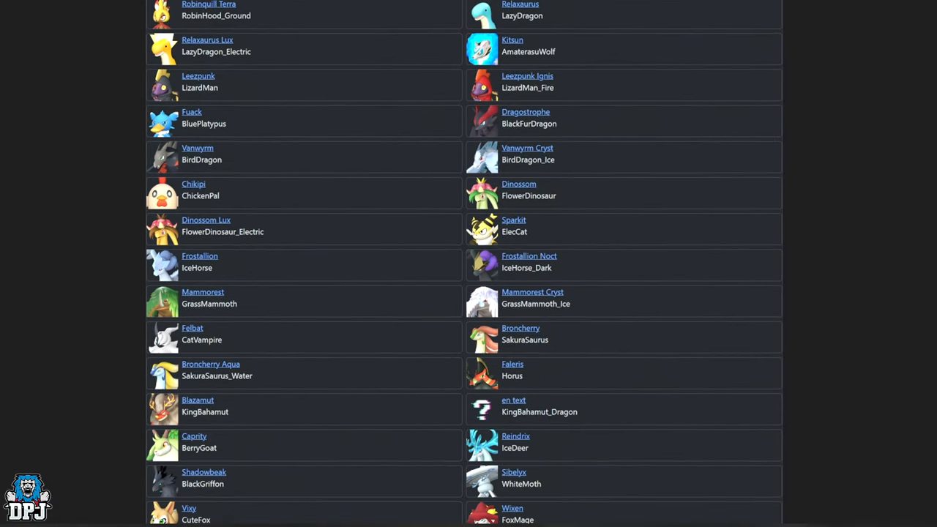
scroll(down, 3)
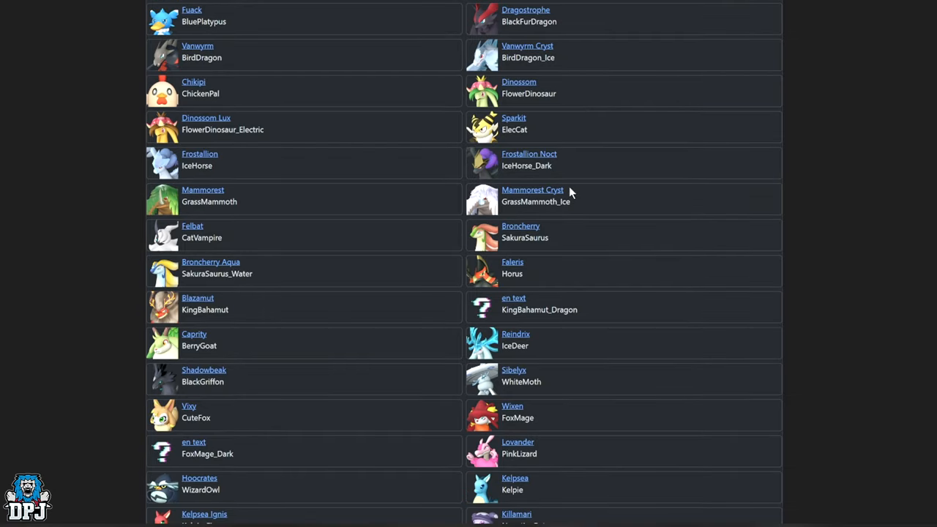
scroll(down, 3)
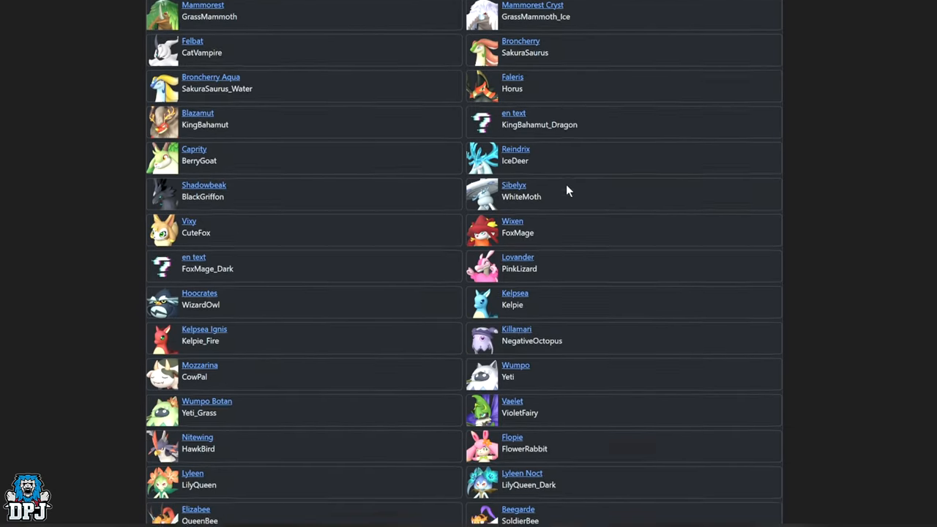
scroll(down, 3)
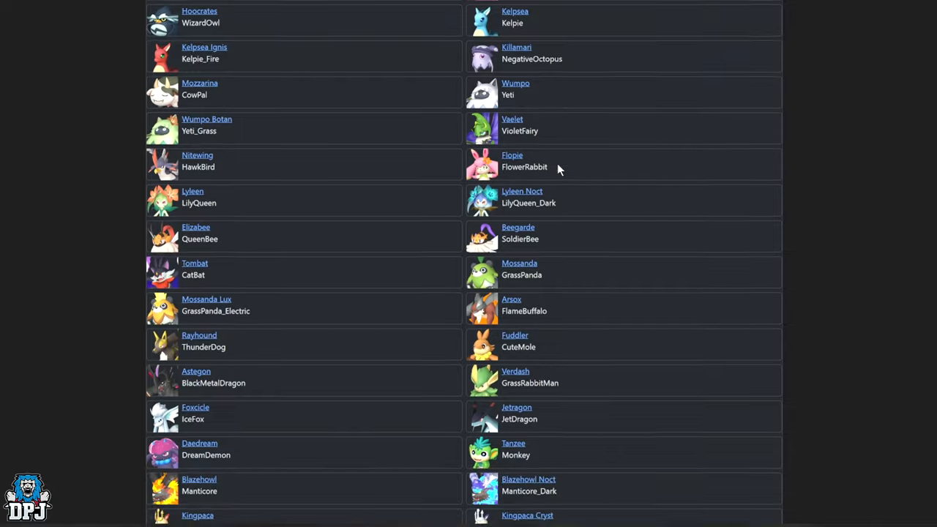
scroll(down, 3)
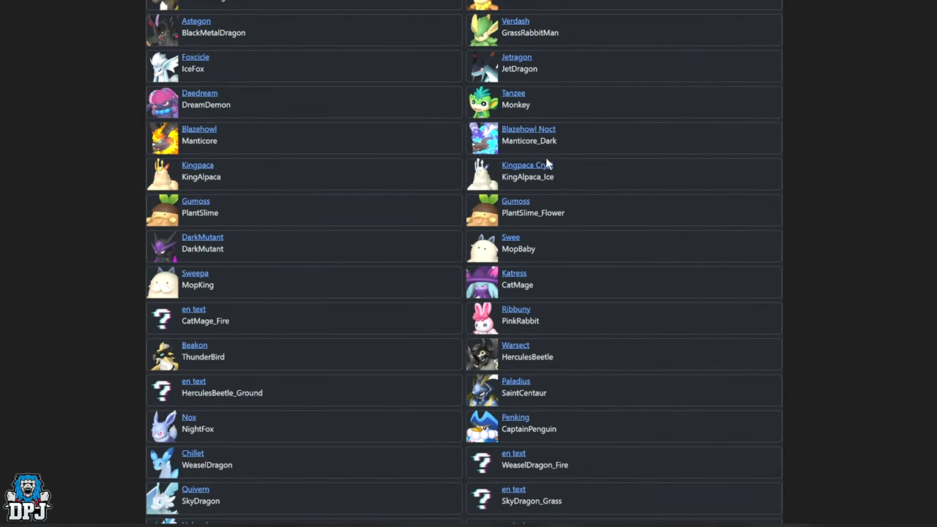
scroll(down, 3)
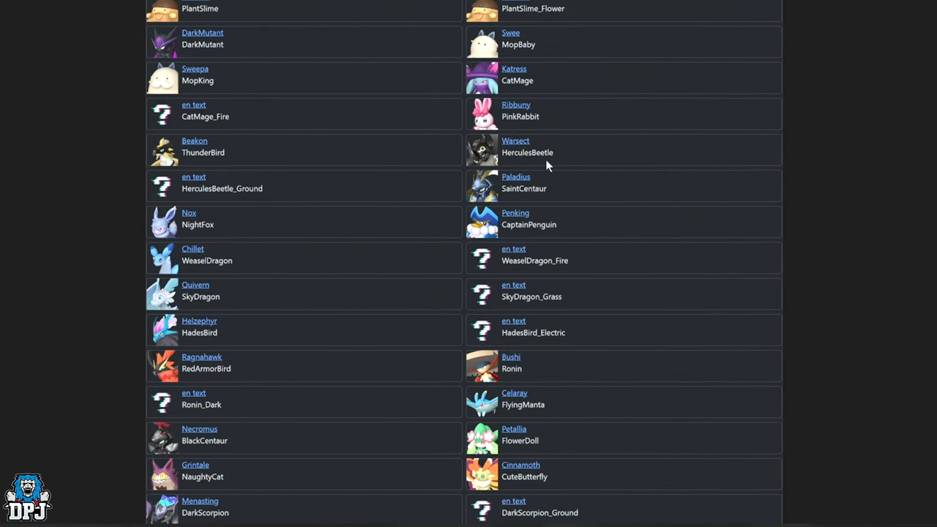
scroll(down, 3)
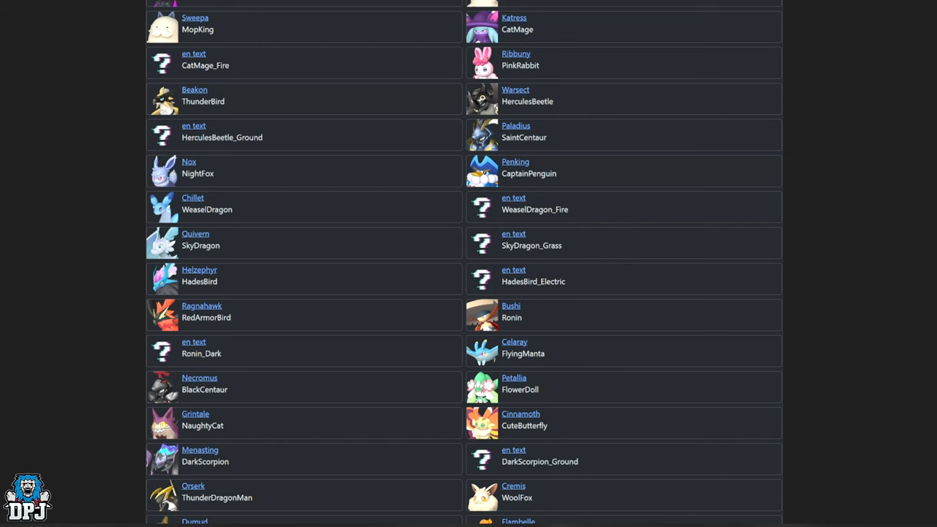
mouse_move(507, 292)
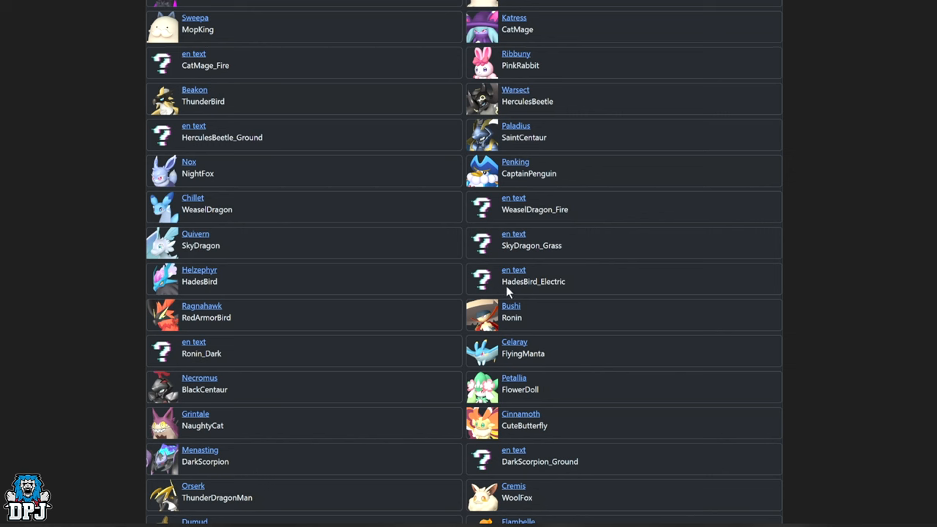
- Reach the end of the list with RockBeast above the Sites, About Site and Version footer
click(199, 377)
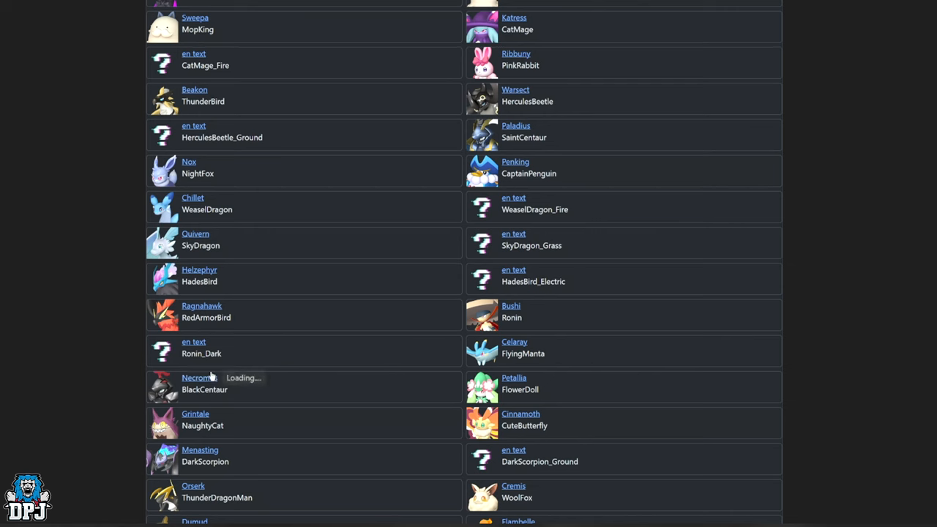
scroll(down, 3)
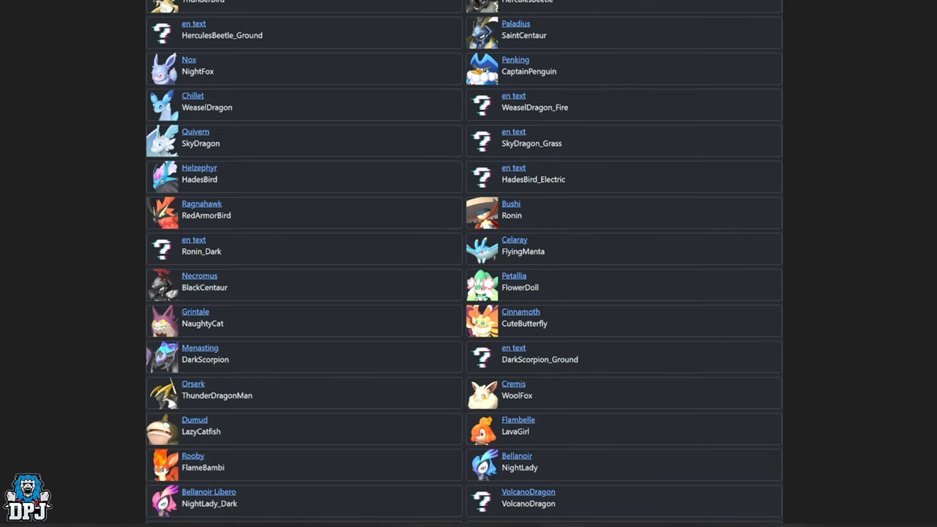
scroll(down, 3)
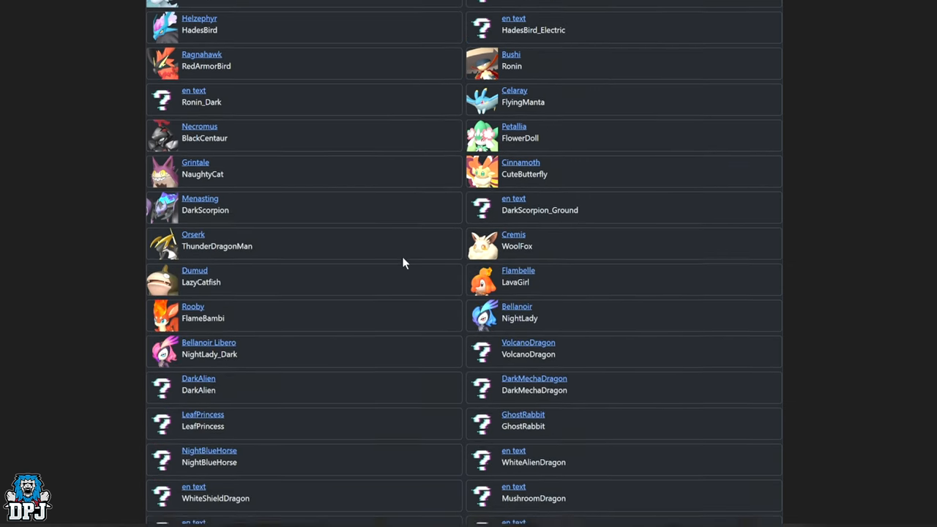
scroll(down, 3)
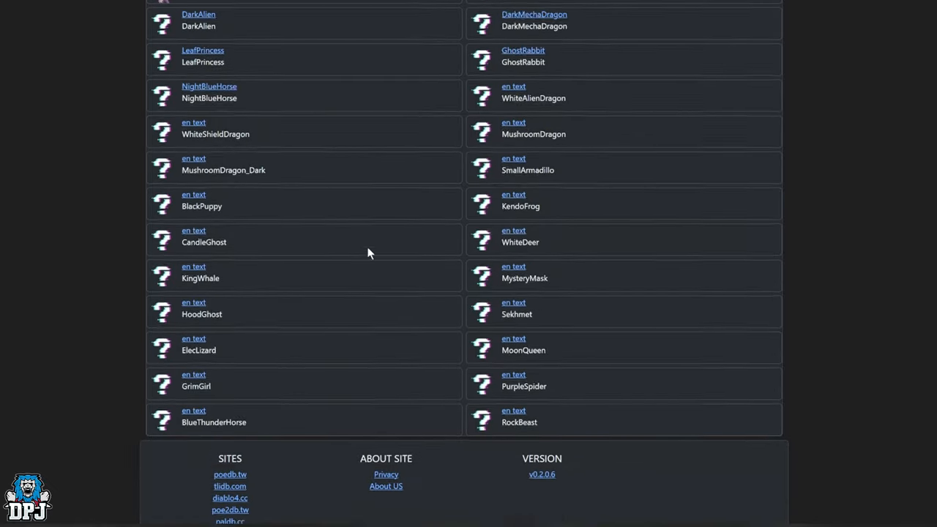
- Scroll up so the unreleased entries between Dumud and GrimGirl show above the footer
scroll(up, 3)
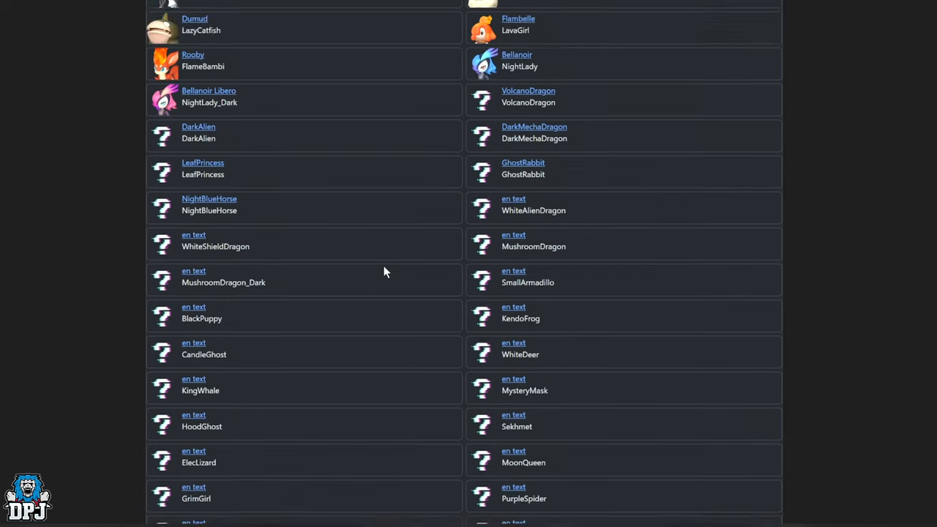
scroll(down, 3)
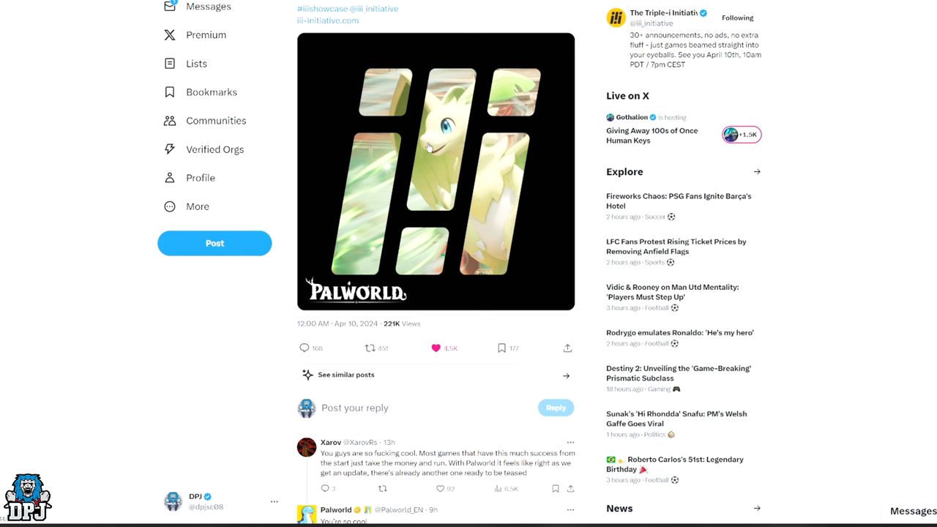
mouse_move(353, 148)
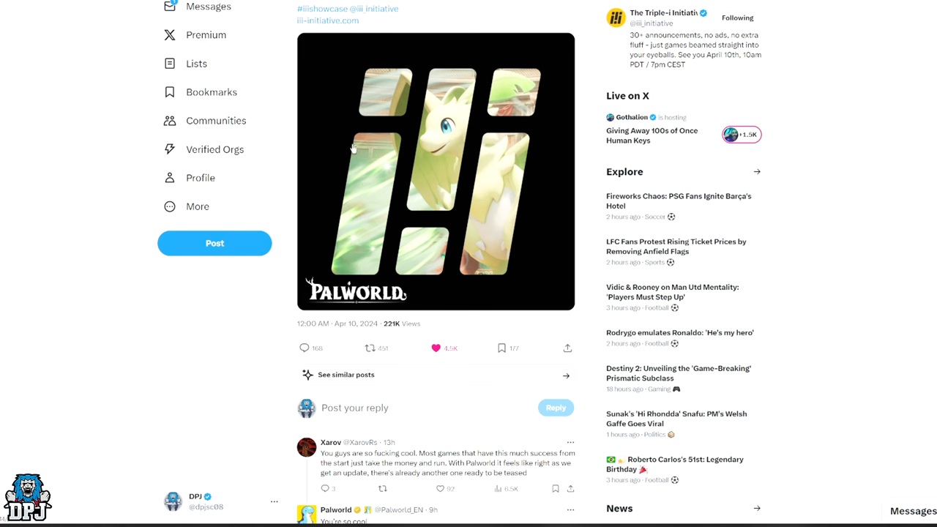